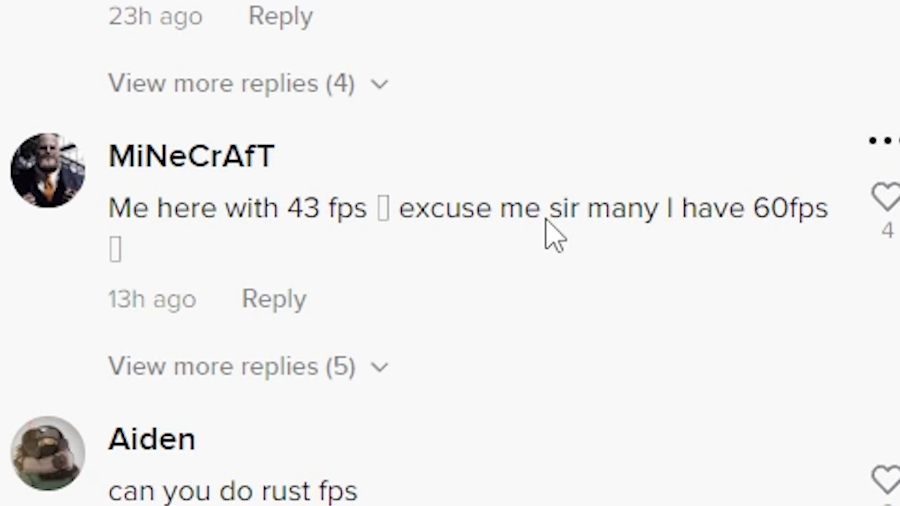
mouse_move(817, 241)
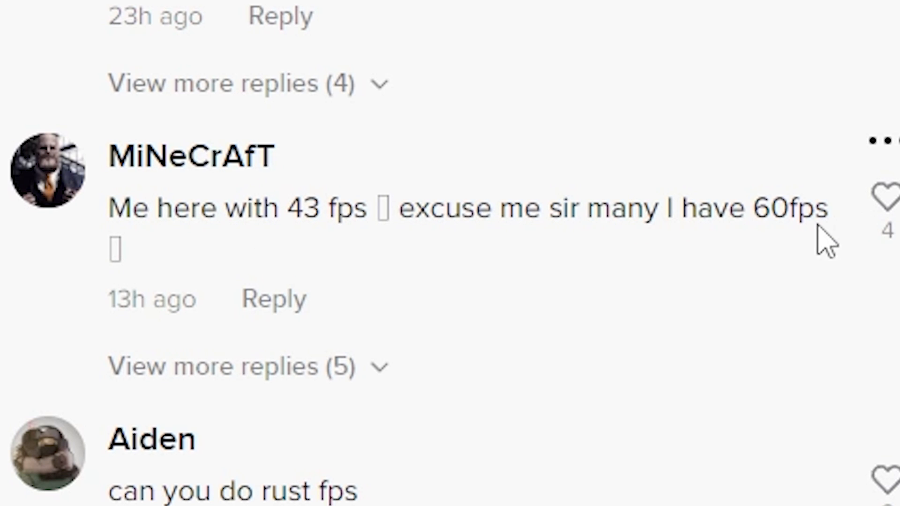
- Scroll through AMD's Halo Infinite driver release notes
scroll(down, 3)
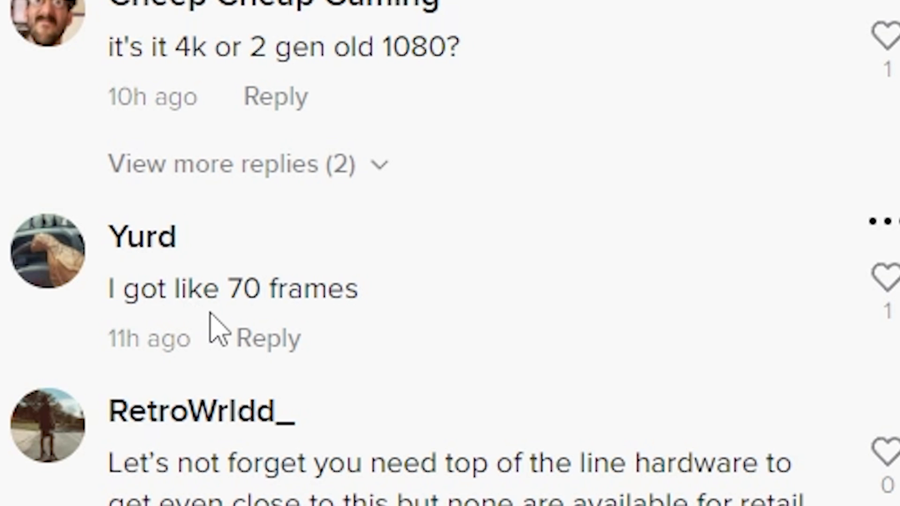
scroll(down, 3)
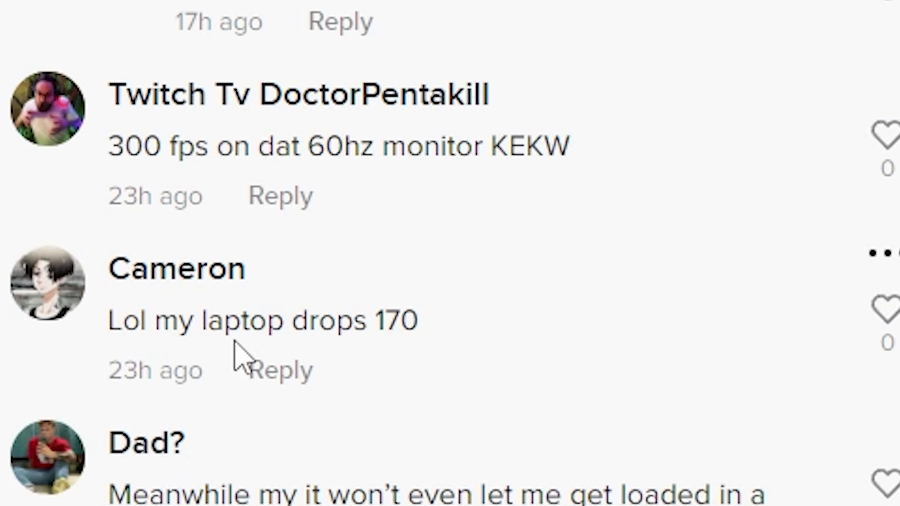
scroll(down, 3)
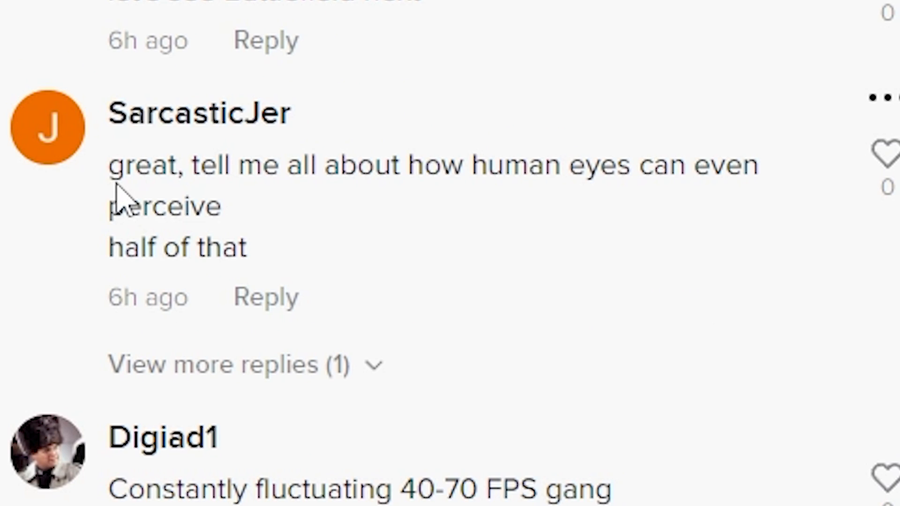
mouse_move(418, 339)
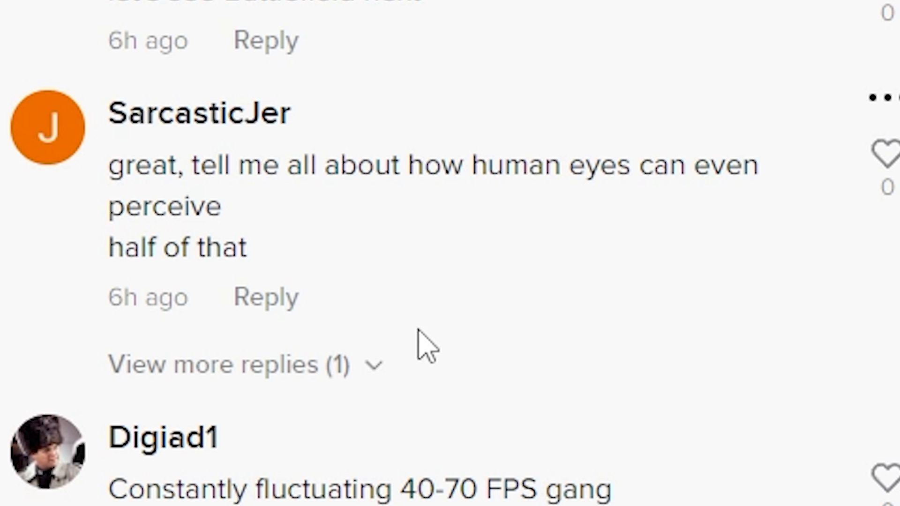
scroll(down, 3)
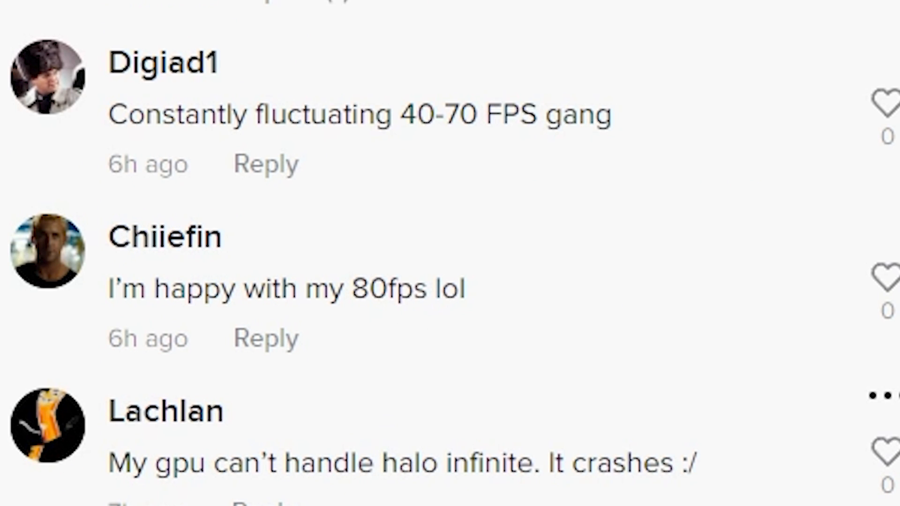
scroll(down, 3)
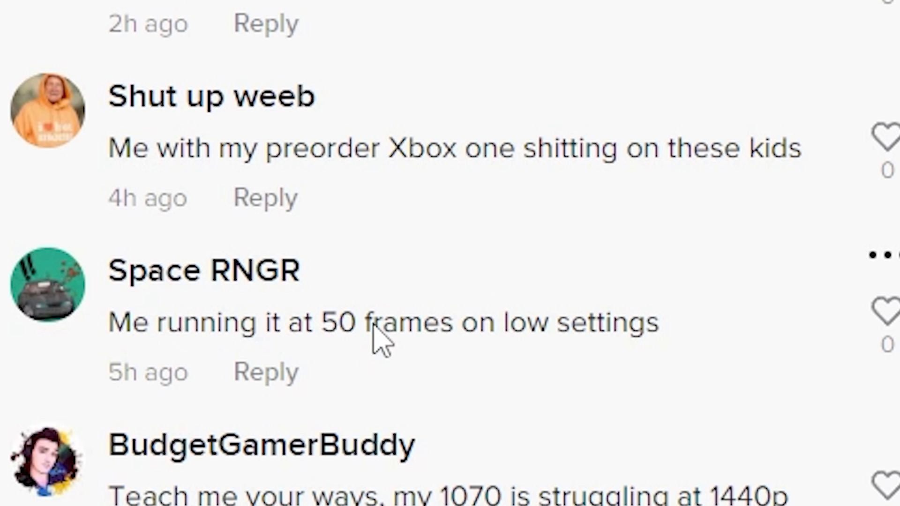
scroll(down, 3)
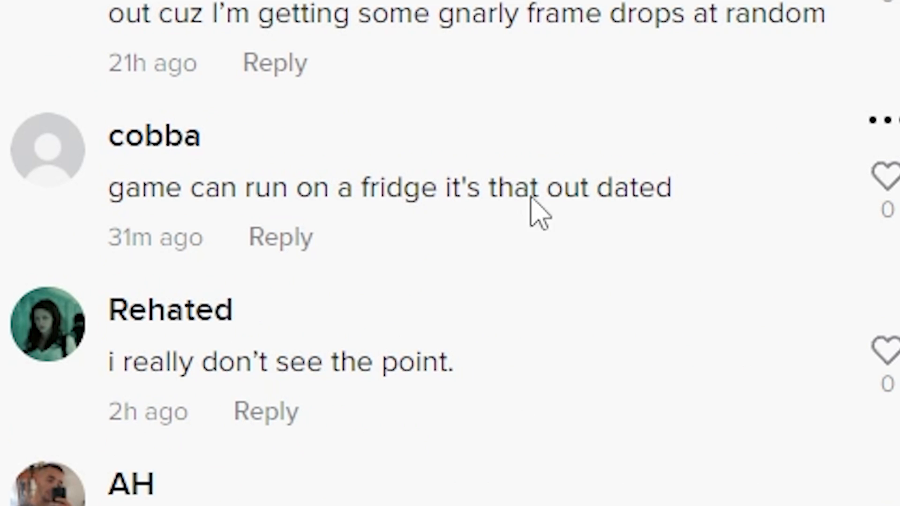
mouse_move(677, 220)
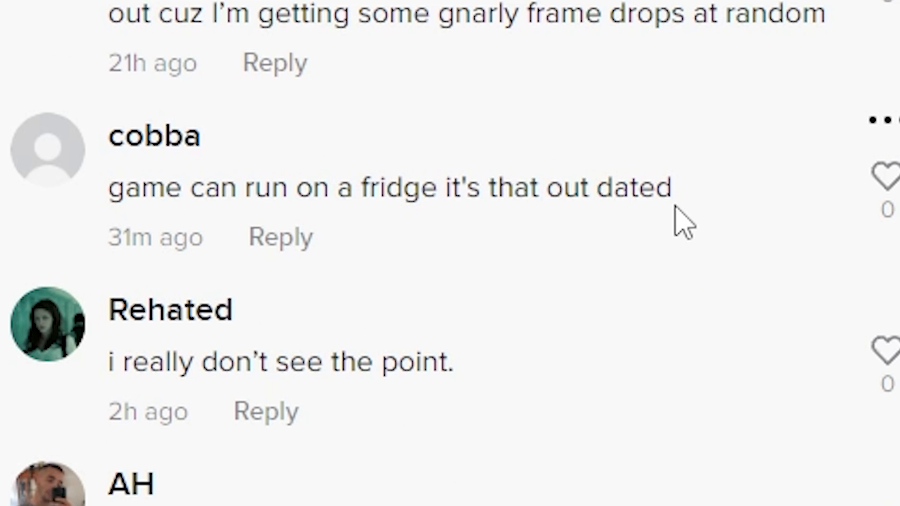
scroll(down, 3)
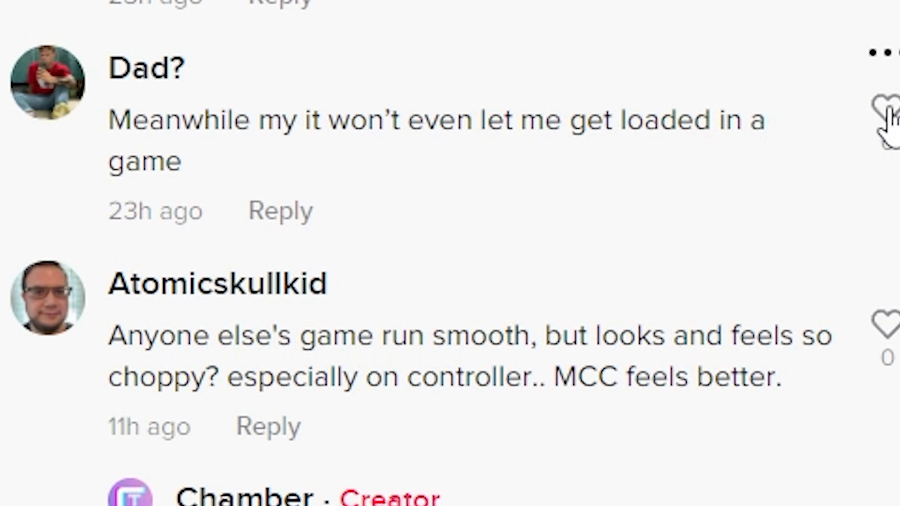
scroll(down, 3)
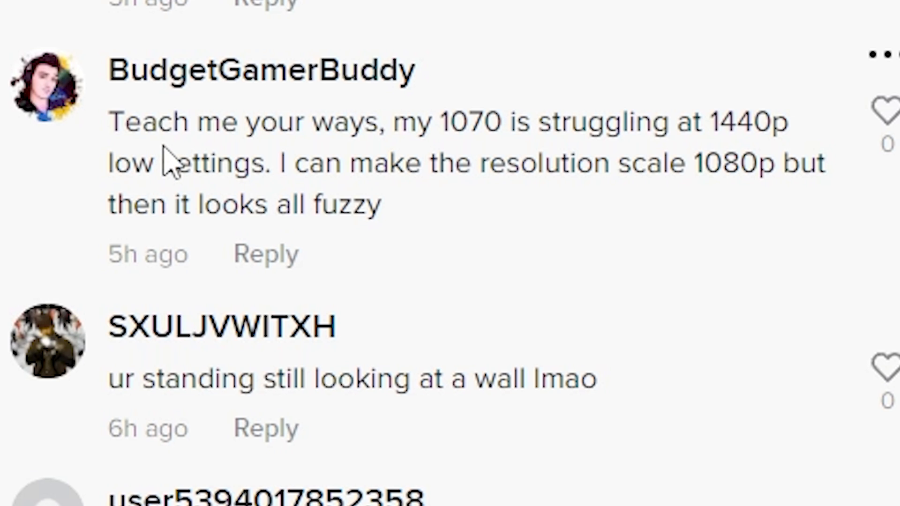
mouse_move(184, 204)
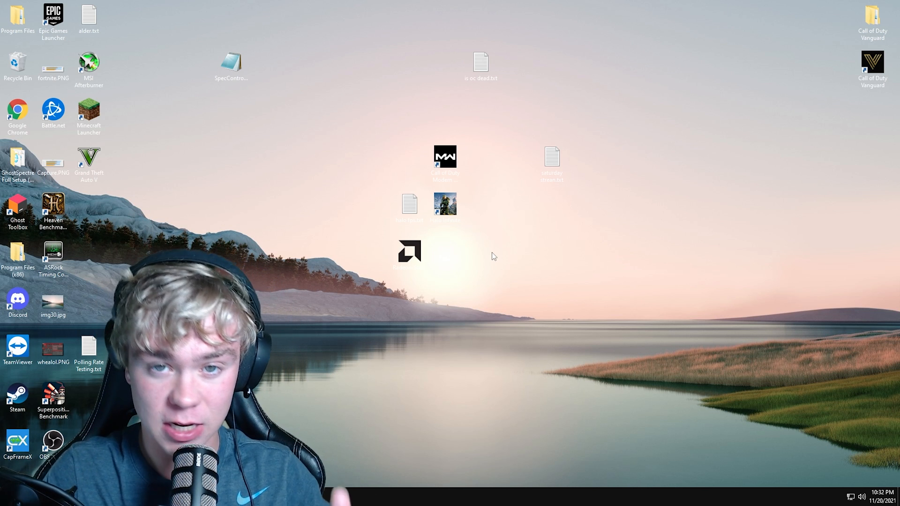
mouse_move(568, 236)
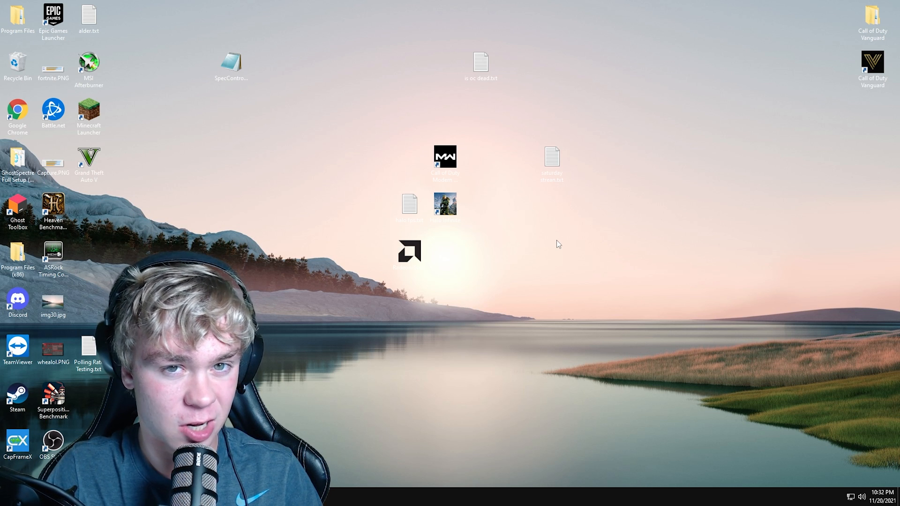
mouse_move(562, 259)
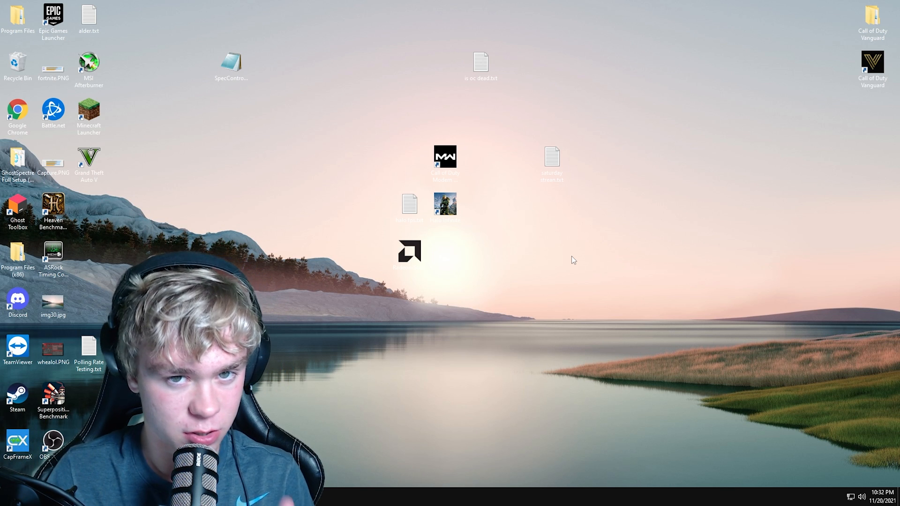
mouse_move(543, 265)
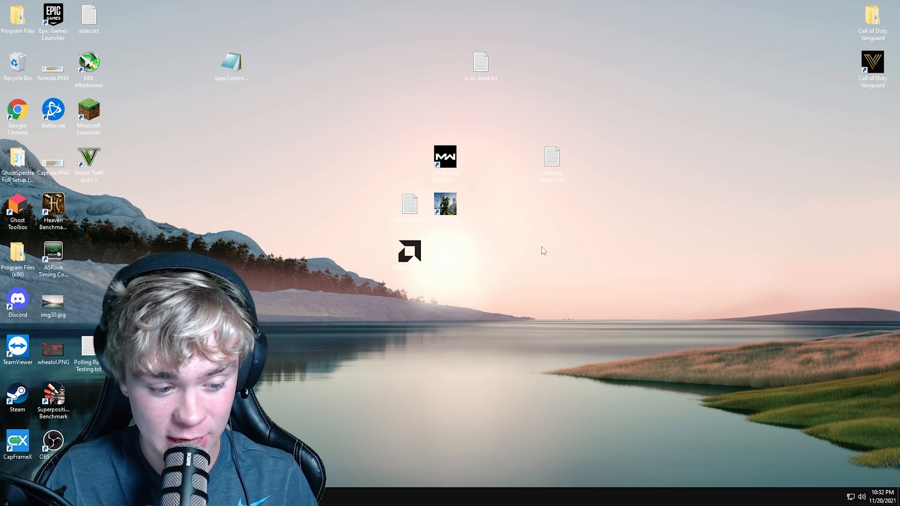
mouse_move(532, 252)
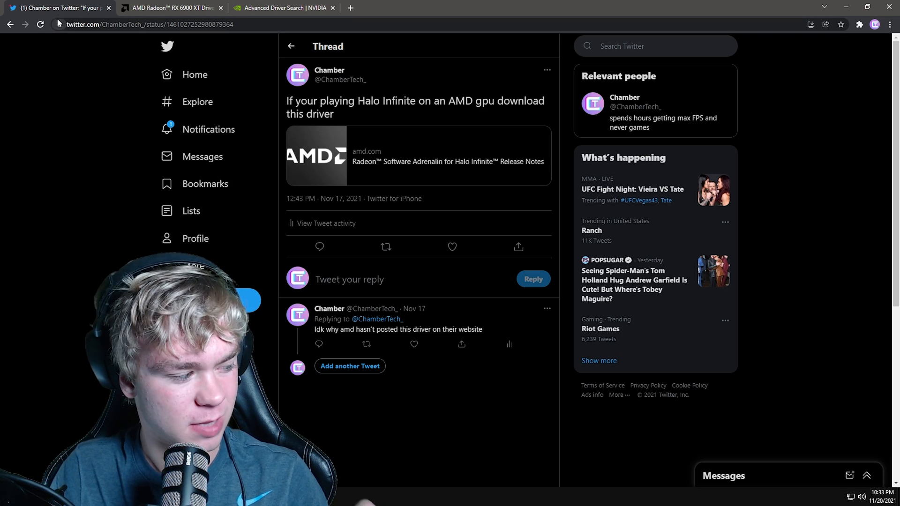
mouse_move(60, 39)
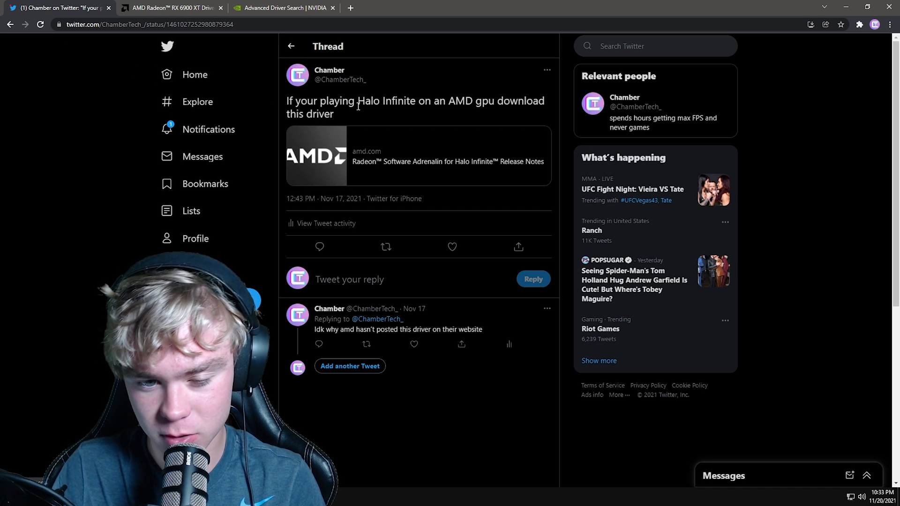
mouse_move(506, 223)
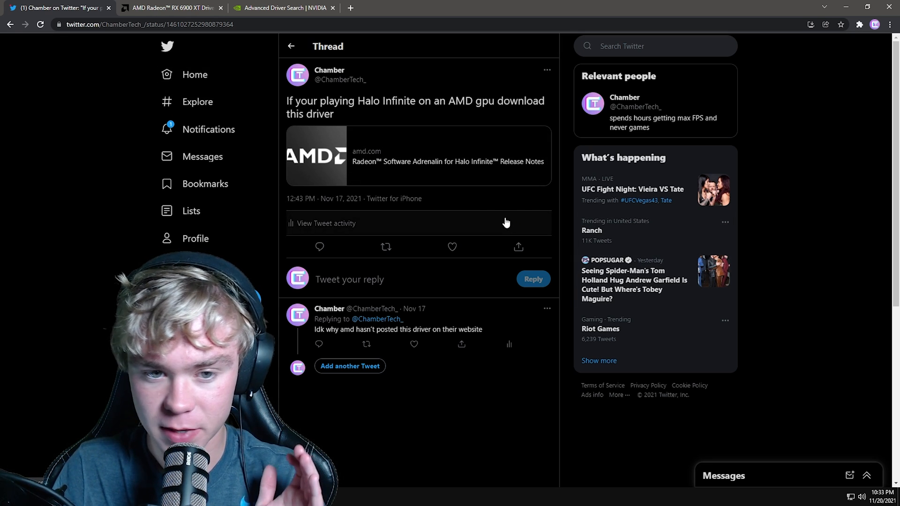
mouse_move(450, 158)
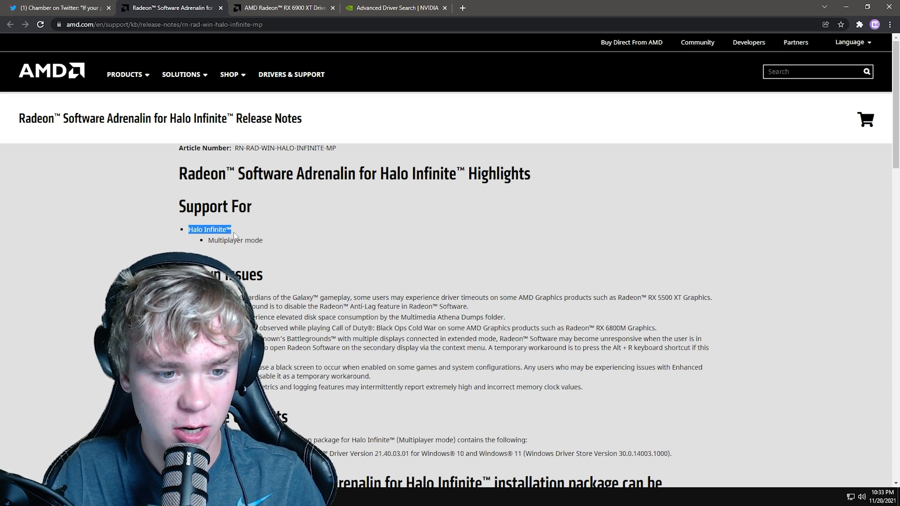
scroll(down, 3)
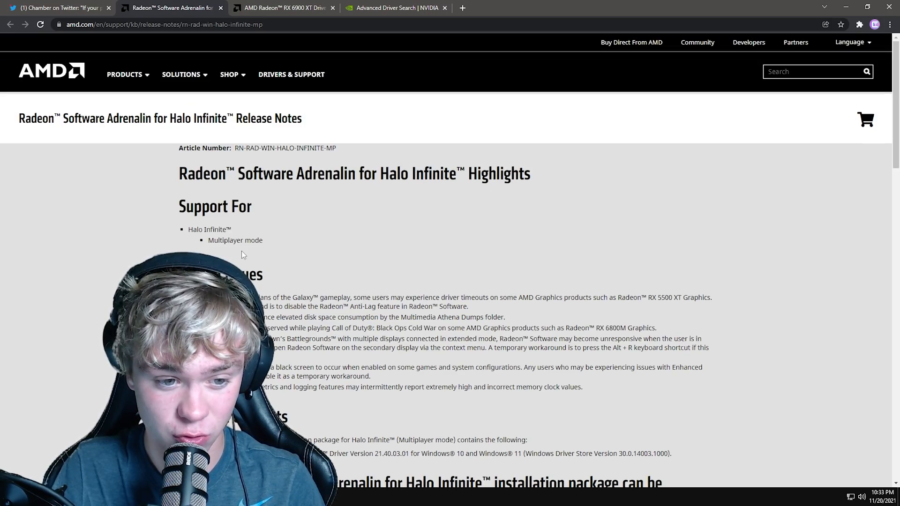
scroll(down, 3)
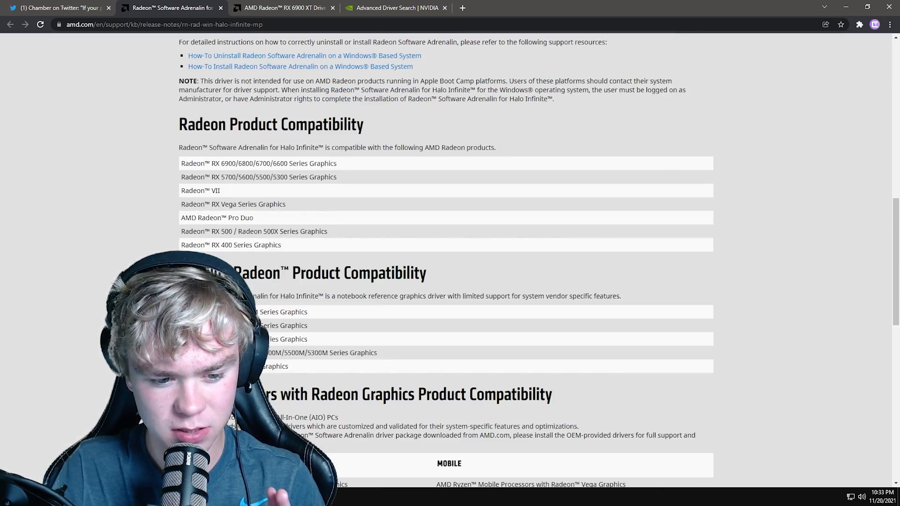
scroll(down, 3)
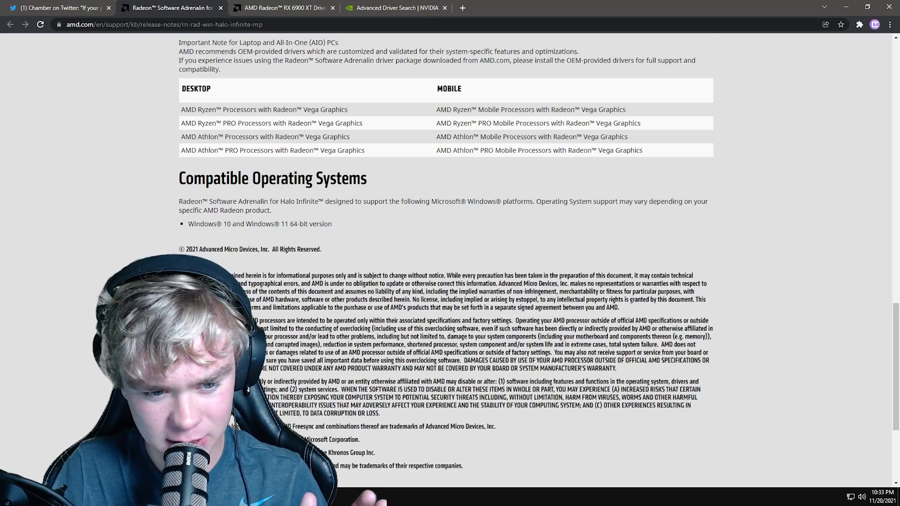
scroll(up, 3)
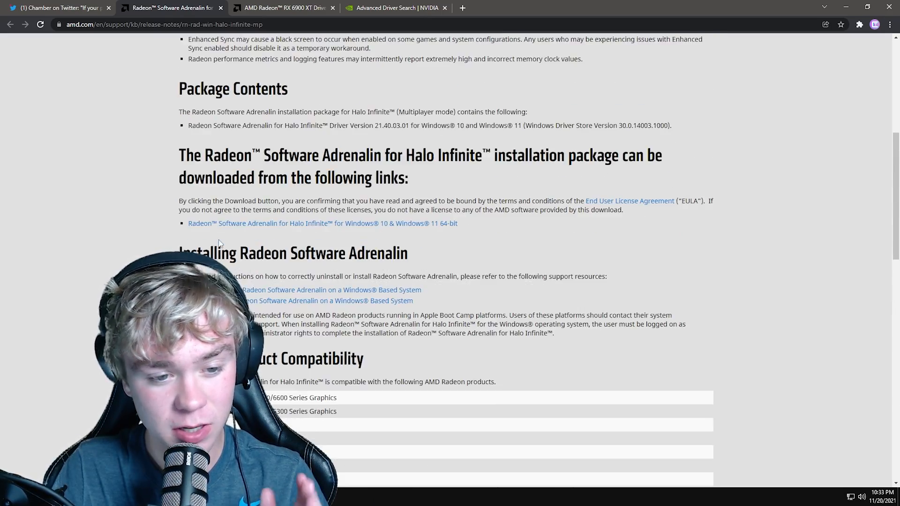
scroll(up, 3)
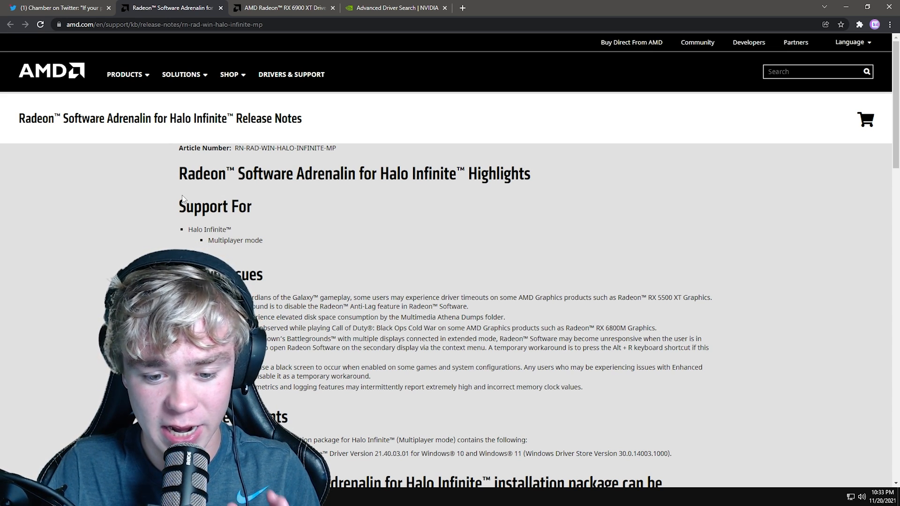
- View the RX 6900 XT driver list with Adrenalin 21.11.3, then close that tab
click(291, 8)
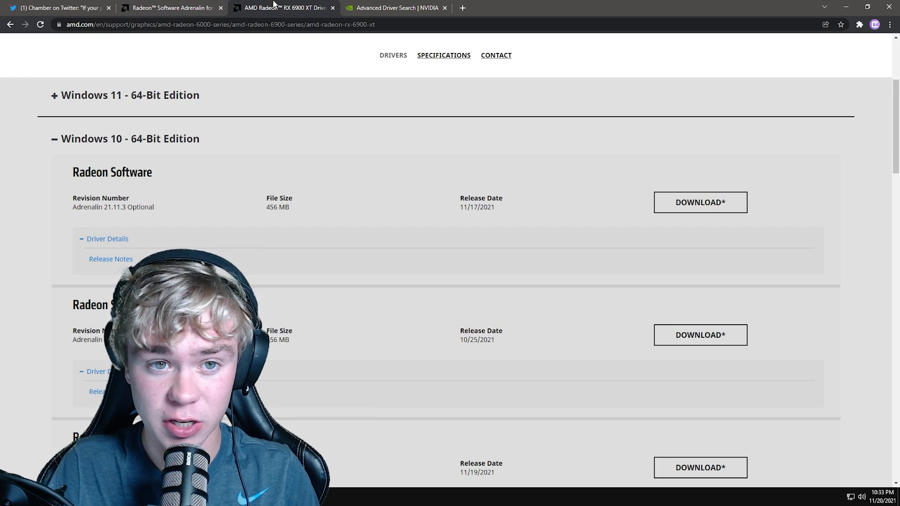
mouse_move(375, 216)
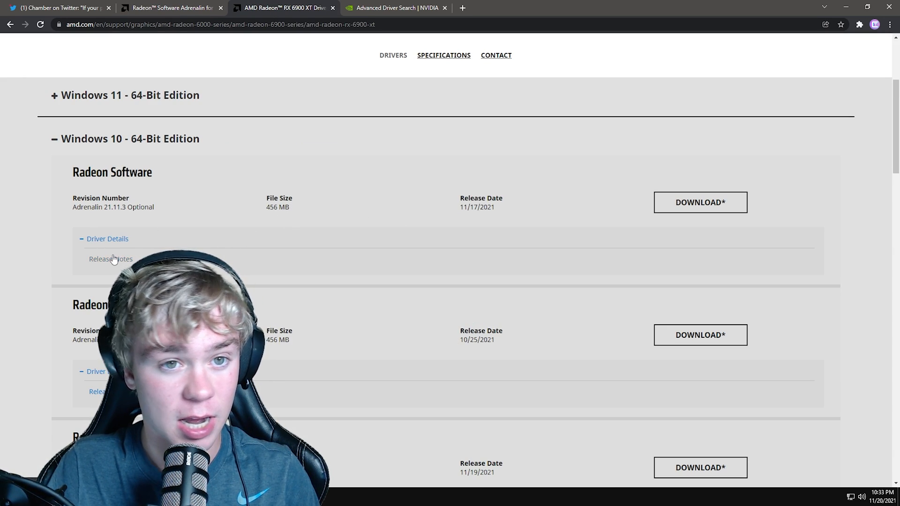
click(110, 259)
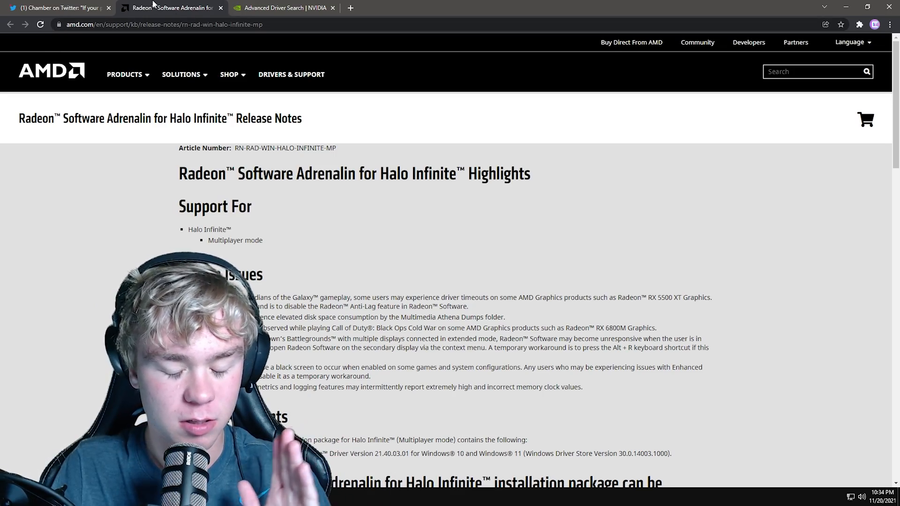
scroll(down, 3)
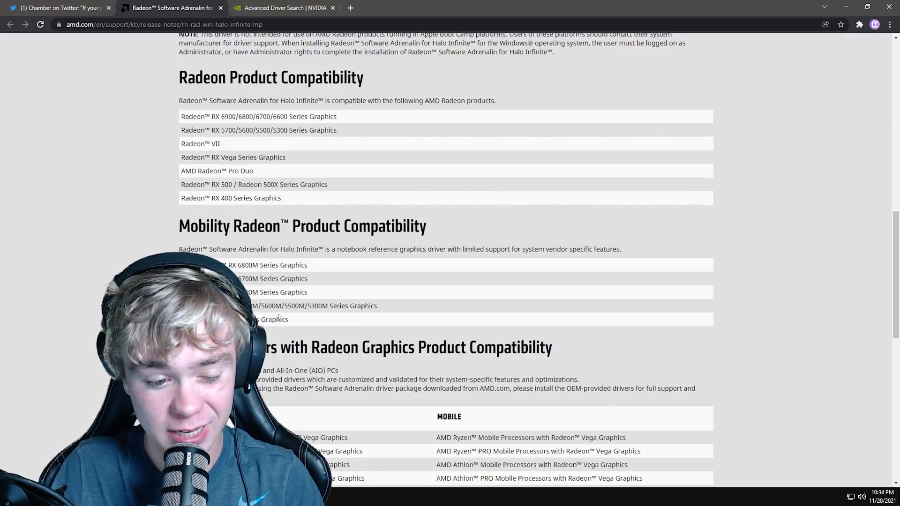
scroll(up, 3)
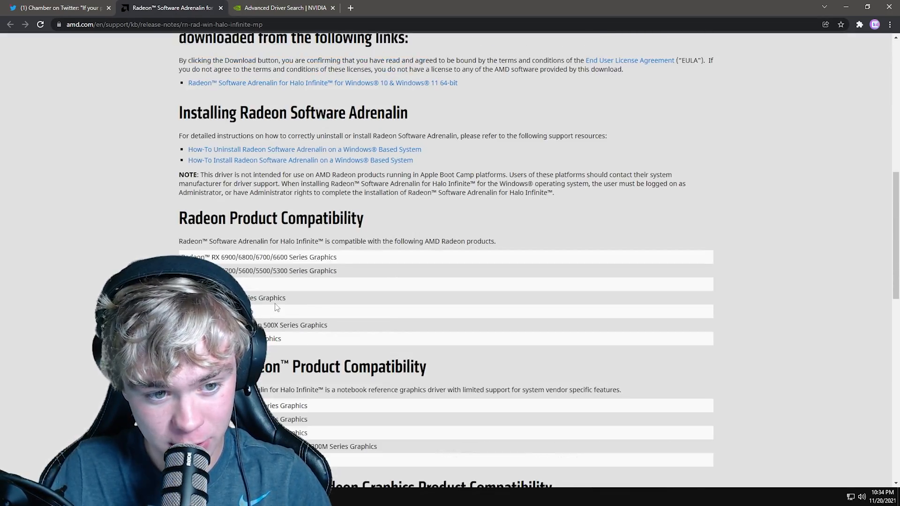
scroll(up, 3)
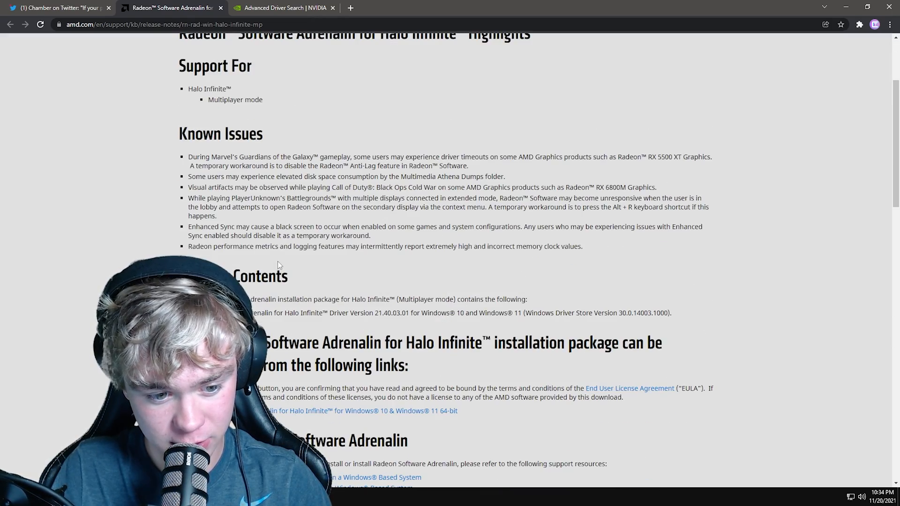
scroll(down, 3)
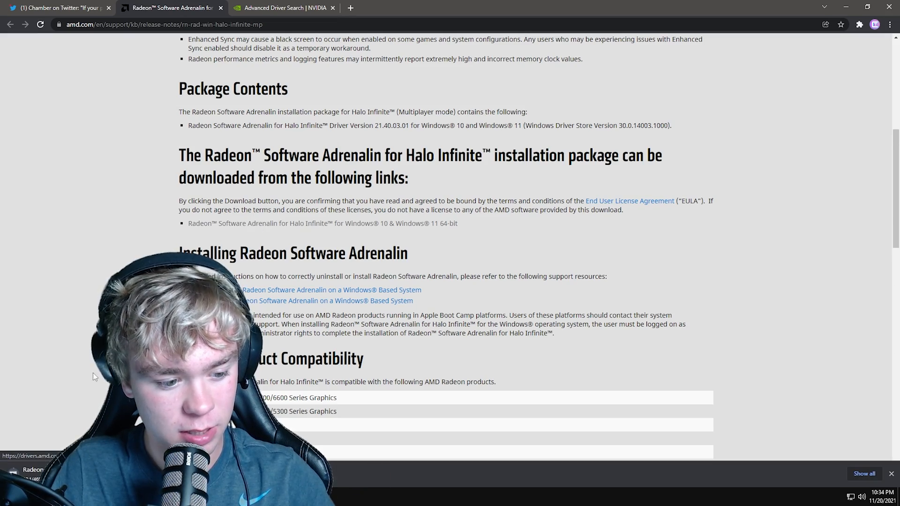
scroll(down, 3)
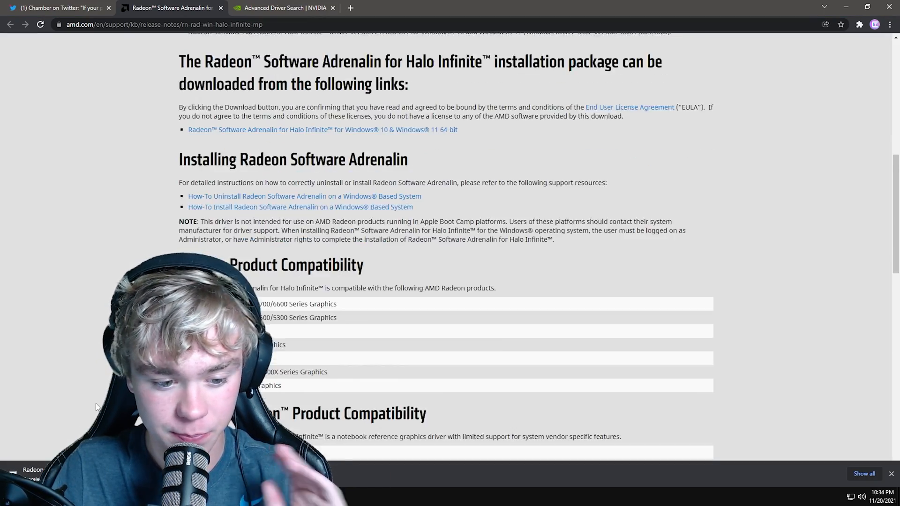
scroll(down, 3)
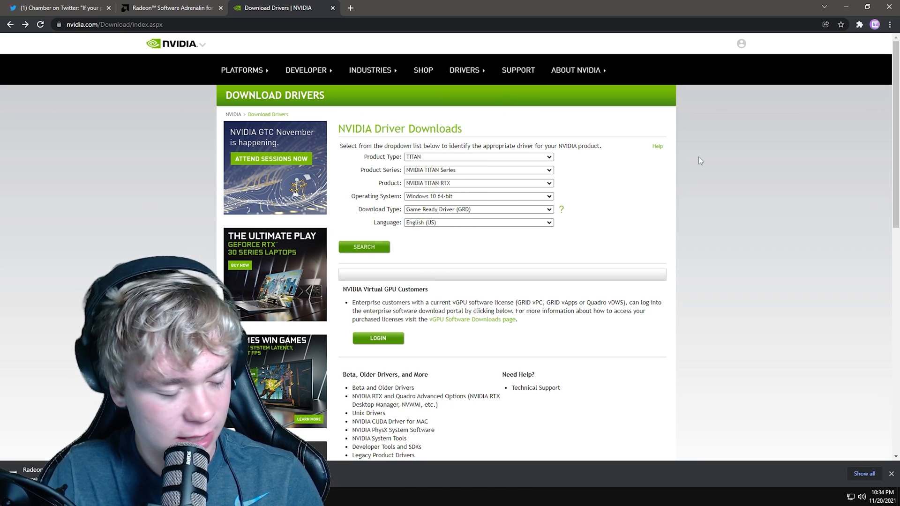
mouse_move(319, 233)
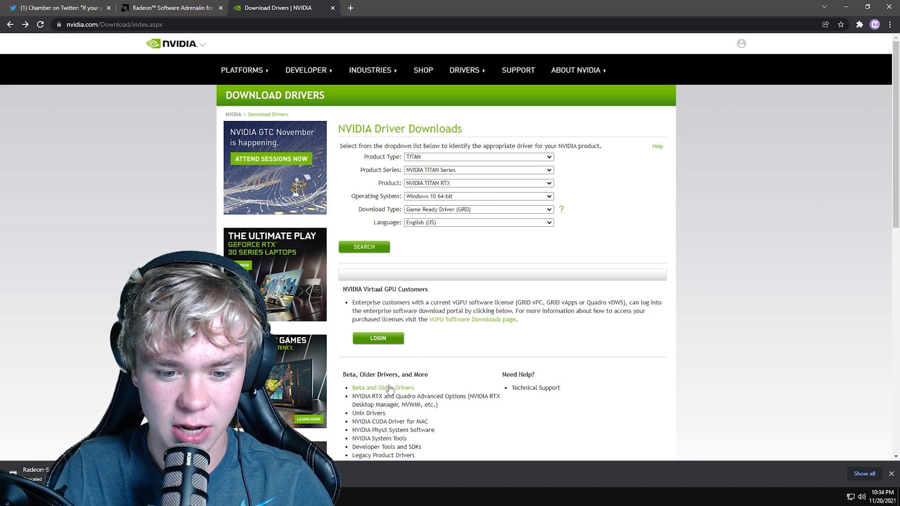
- Set NVIDIA's advanced driver search to GeForce RTX 3080 Ti, Windows 10 64-bit, DCH, Recommended/Certified
click(382, 388)
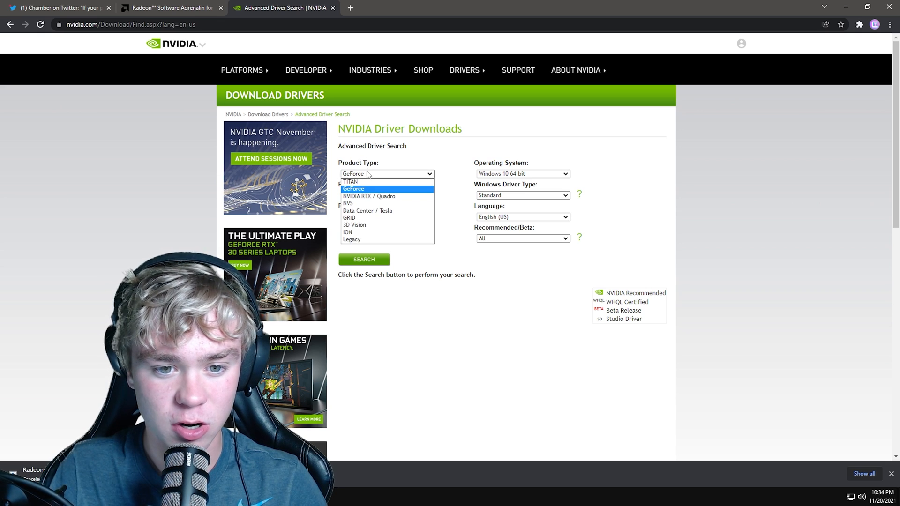
click(354, 189)
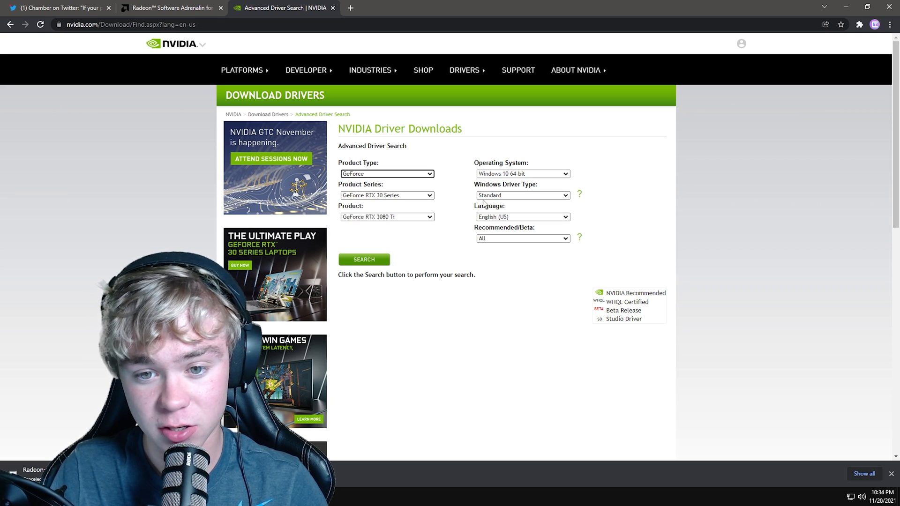
click(523, 195)
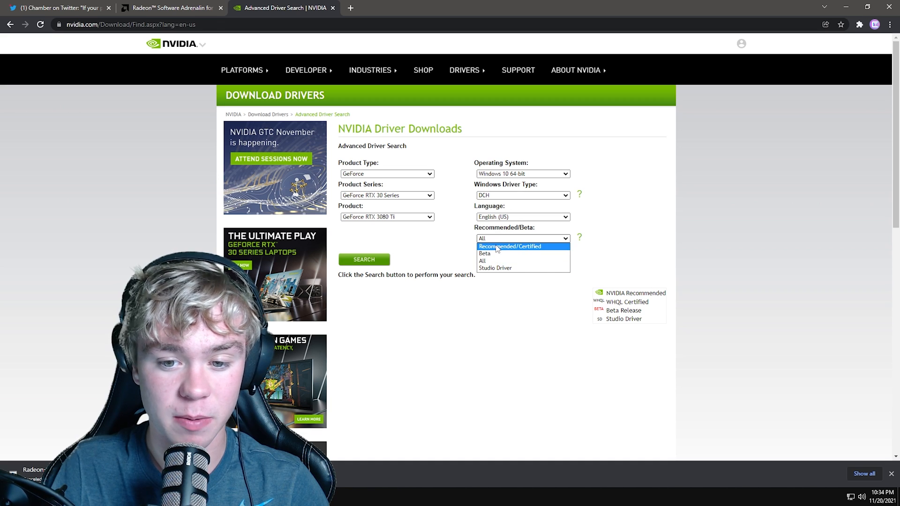
click(509, 246)
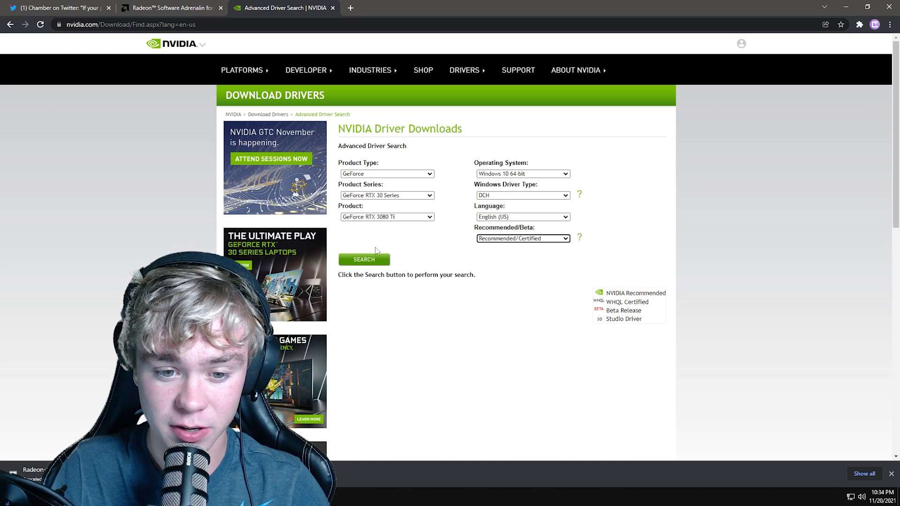
- Search the drivers and expand Game Ready Driver 496.76 from November 16, 2021 to show its notes
click(364, 260)
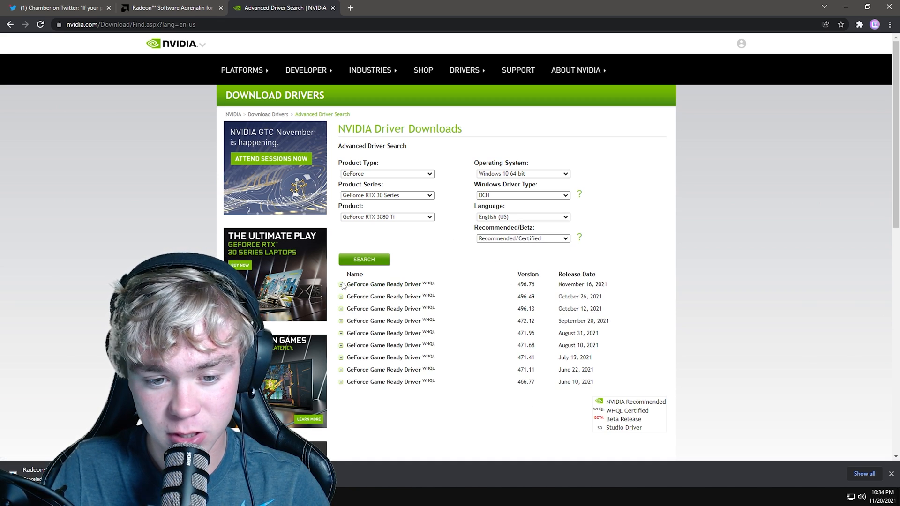
click(341, 284)
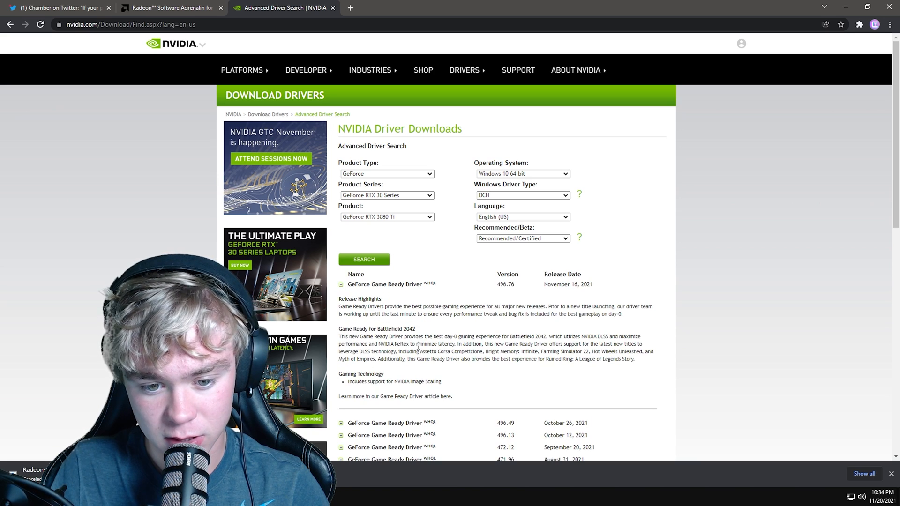
double_click(386, 329)
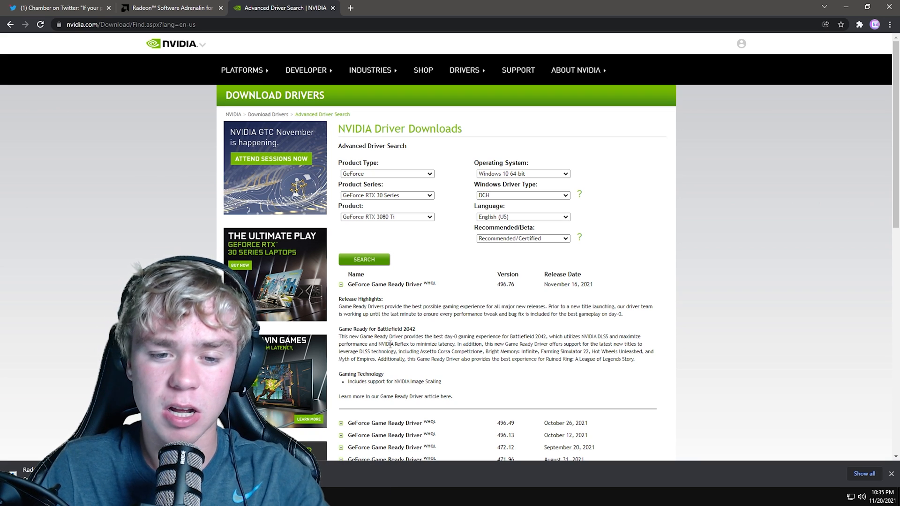
mouse_move(385, 365)
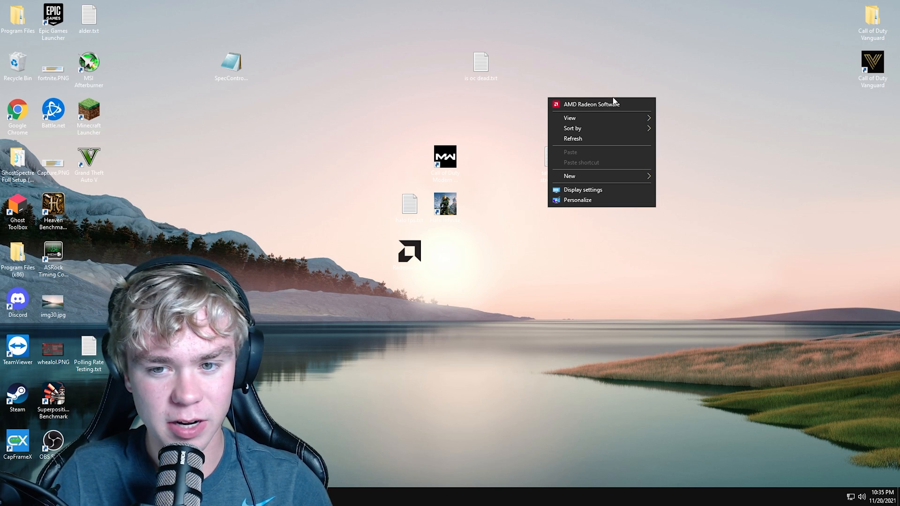
- Launch AMD Radeon Software and bring up its global Graphics settings
click(590, 104)
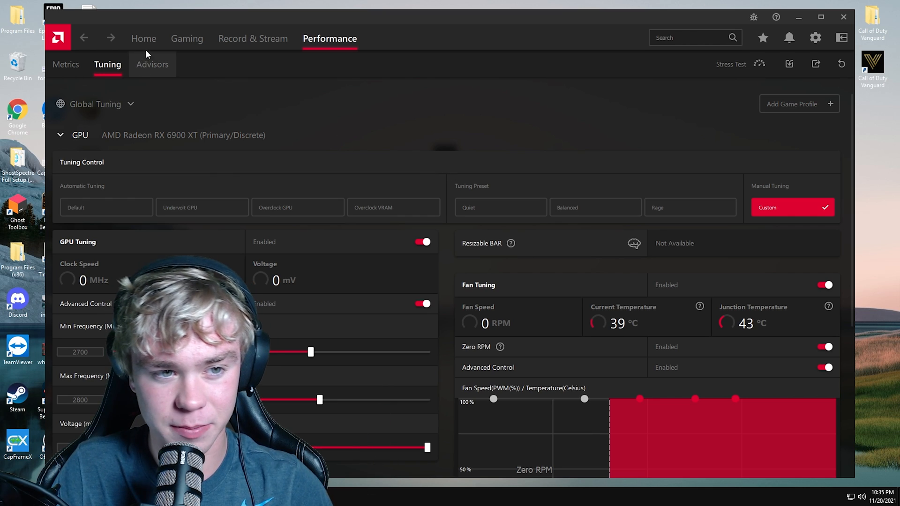
click(144, 38)
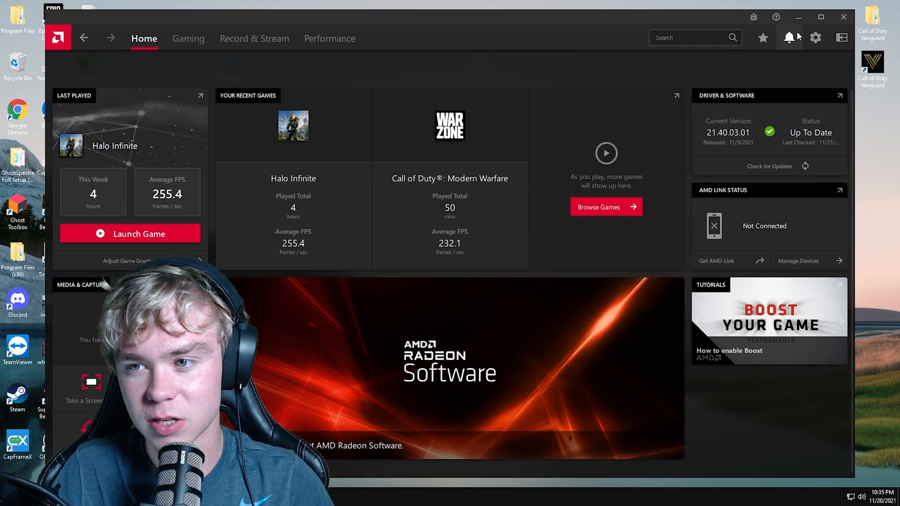
click(815, 37)
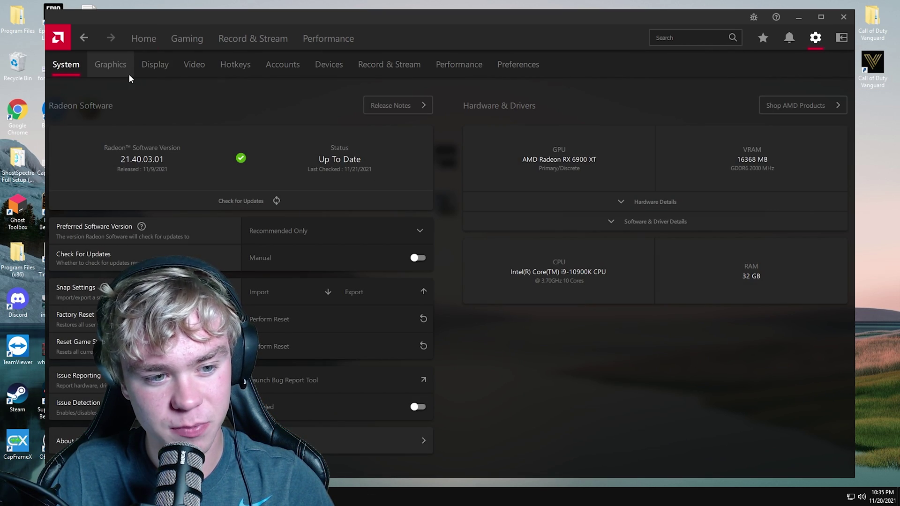
click(111, 64)
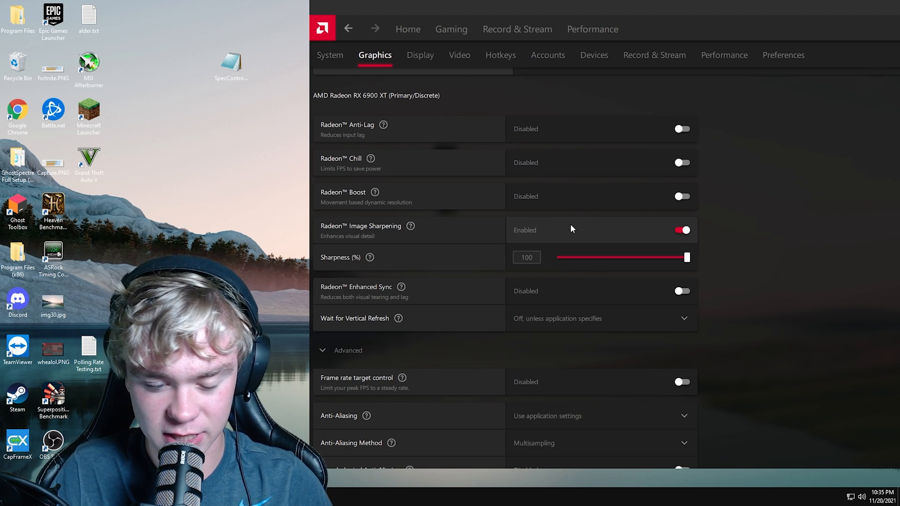
- Turn off Radeon Image Sharpening and reveal the advanced graphics options
click(682, 230)
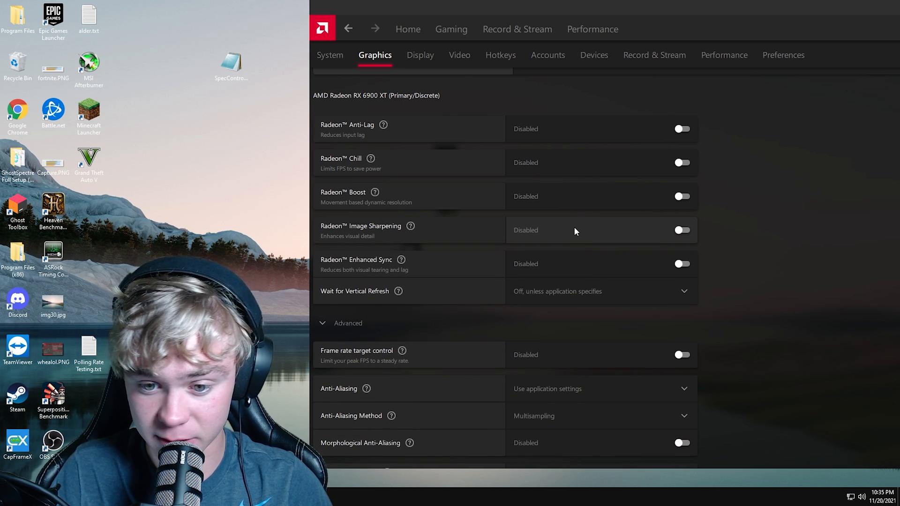
scroll(down, 3)
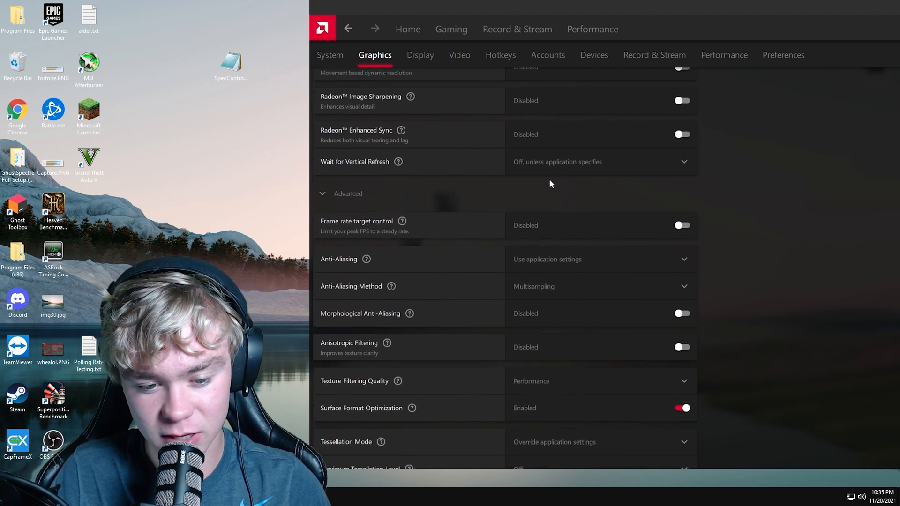
scroll(down, 3)
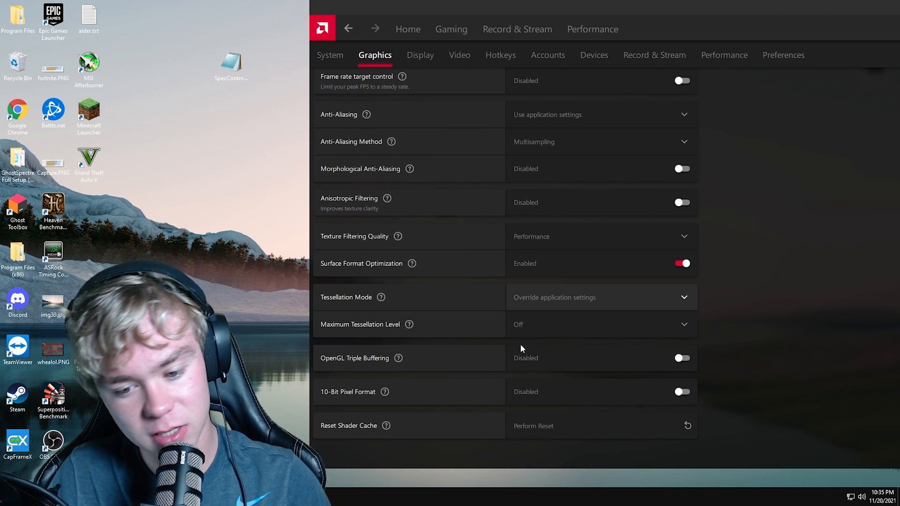
mouse_move(510, 350)
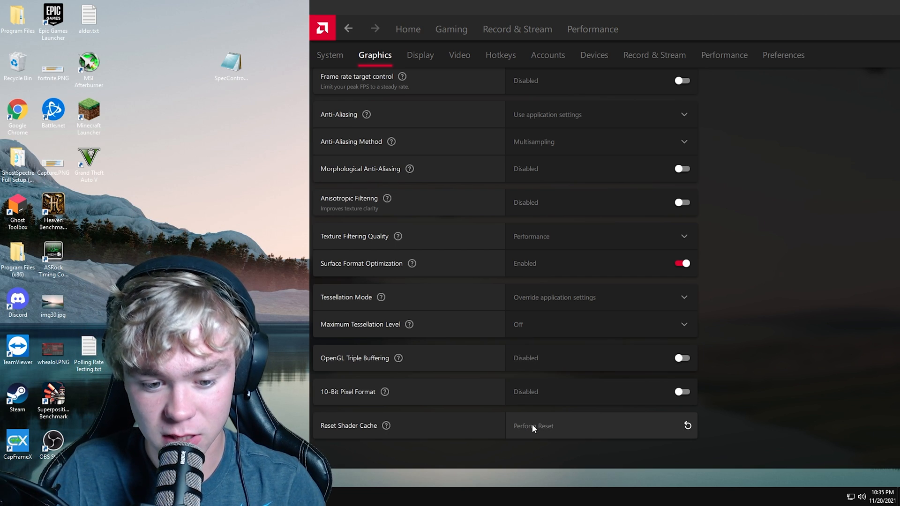
mouse_move(738, 285)
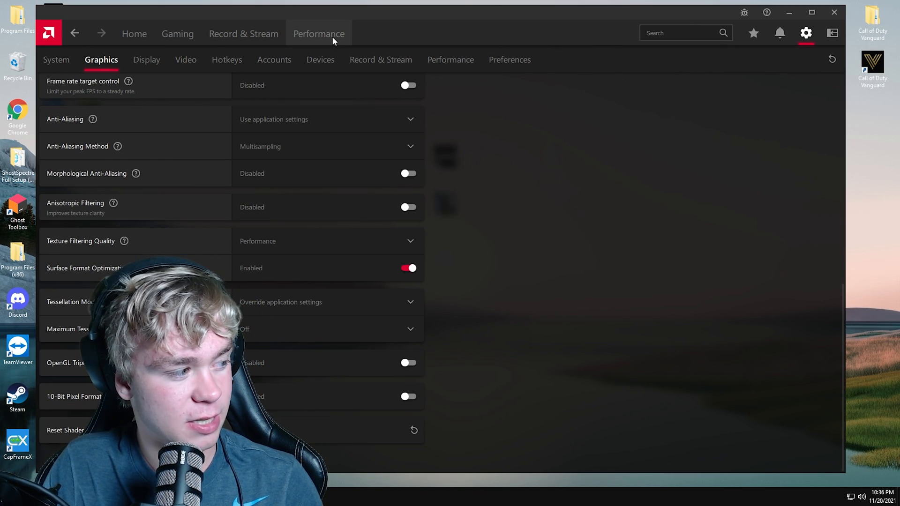
- Set Performance > Tuning to Custom manual tuning, showing GPU, VRAM, fan and power sections
click(318, 33)
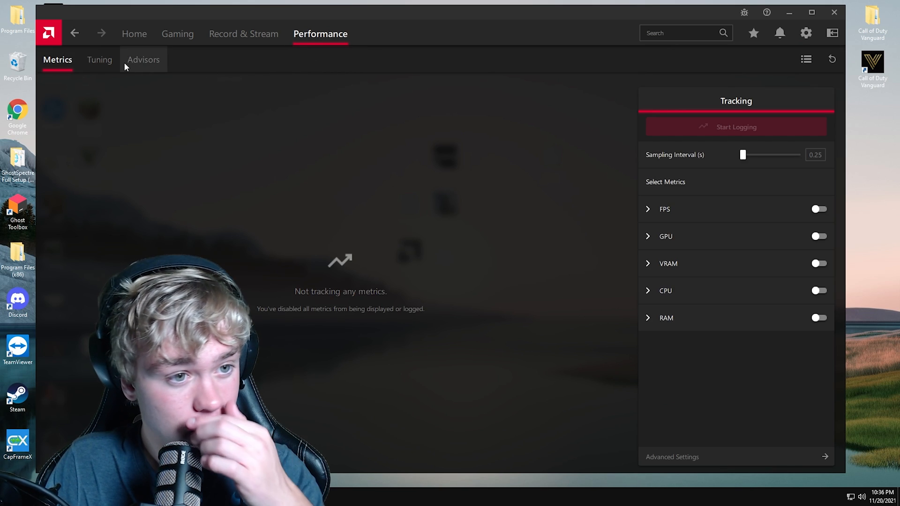
click(97, 60)
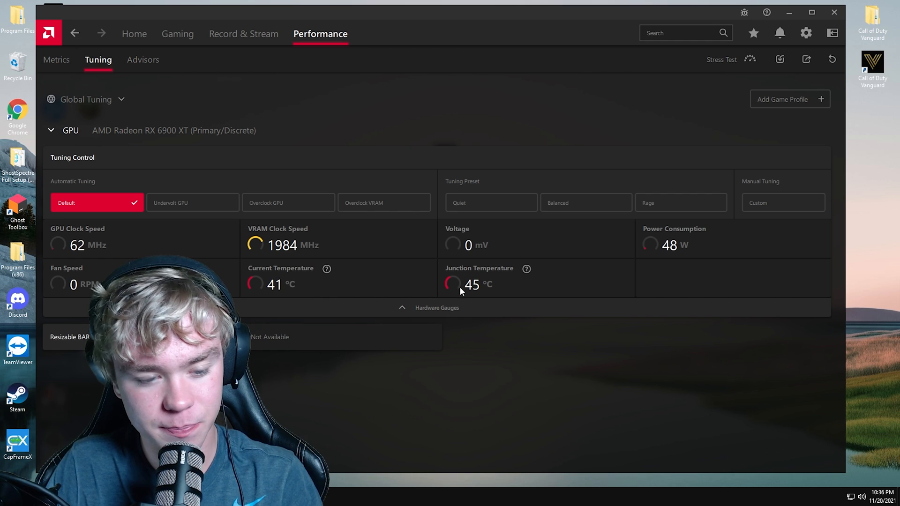
click(782, 202)
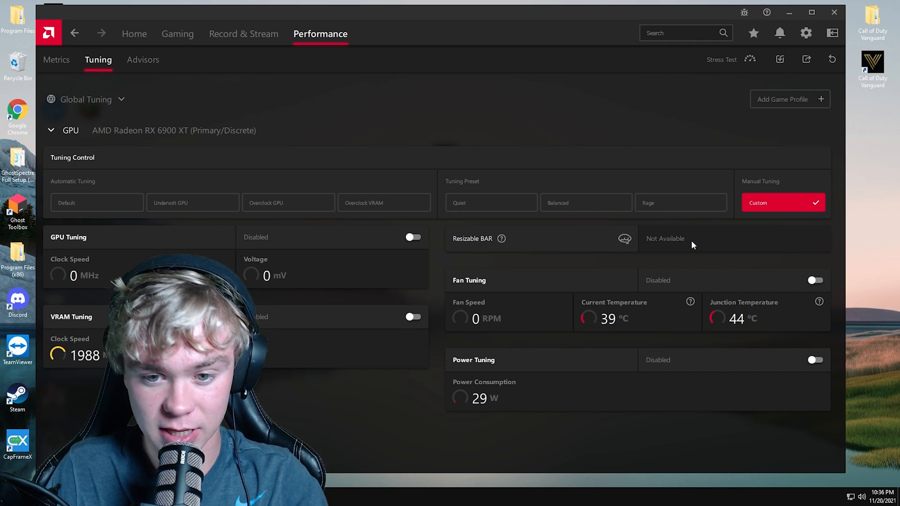
mouse_move(723, 237)
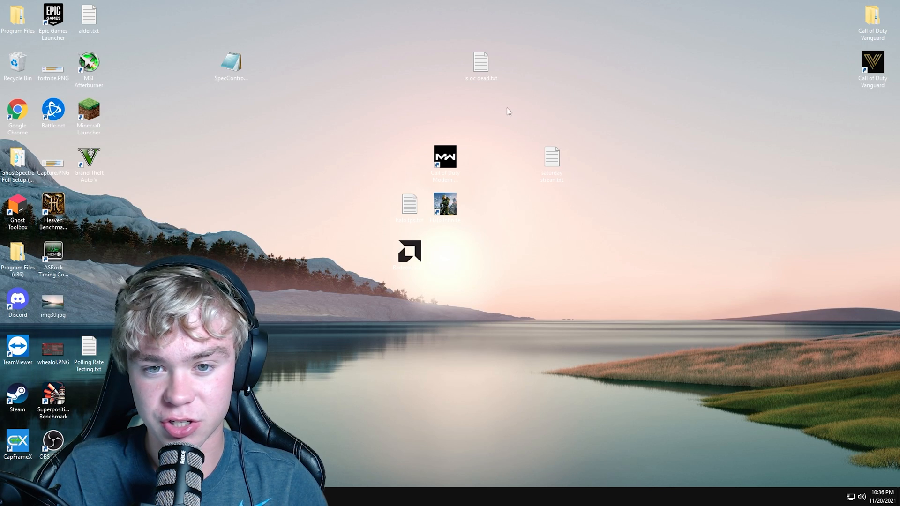
- Review halo fps.txt notes comparing FPS with and without rebar, then return to Radeon Software
double_click(408, 205)
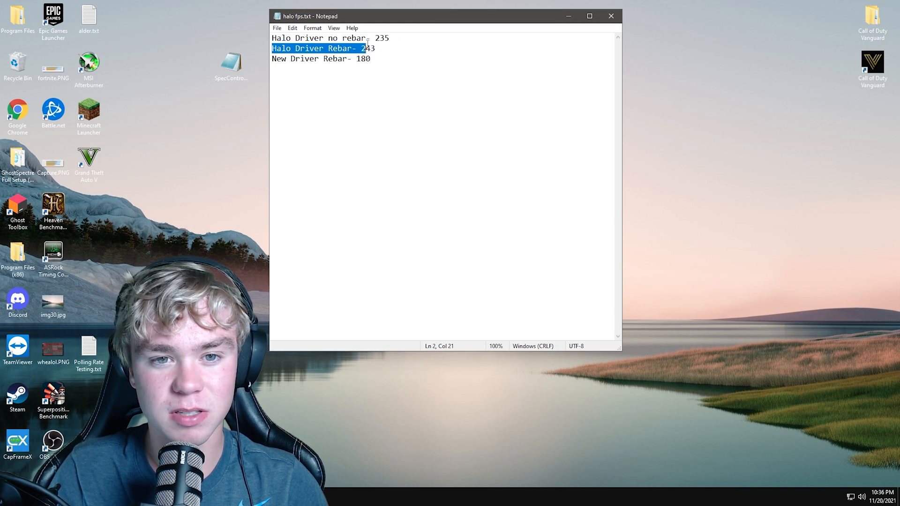
click(385, 78)
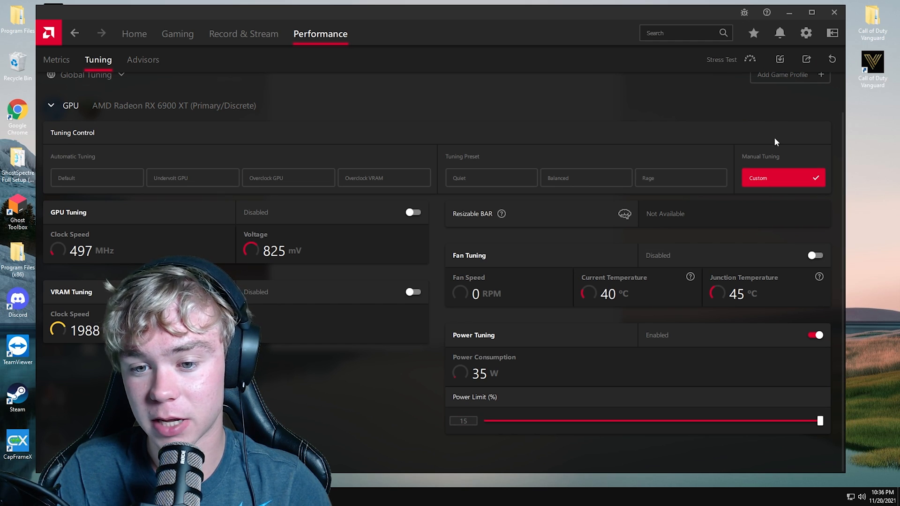
- Enable Fan Tuning with Zero RPM off and fans at 100% at every temperature, then apply
click(815, 255)
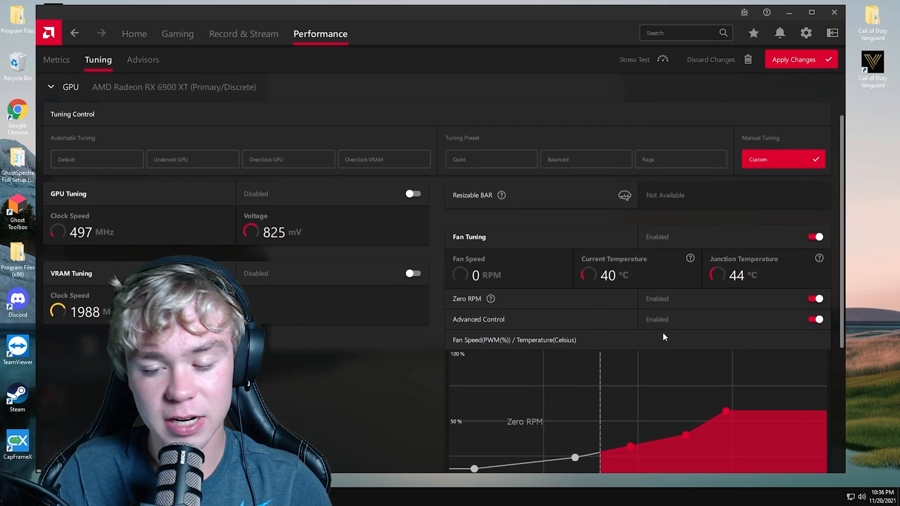
scroll(down, 3)
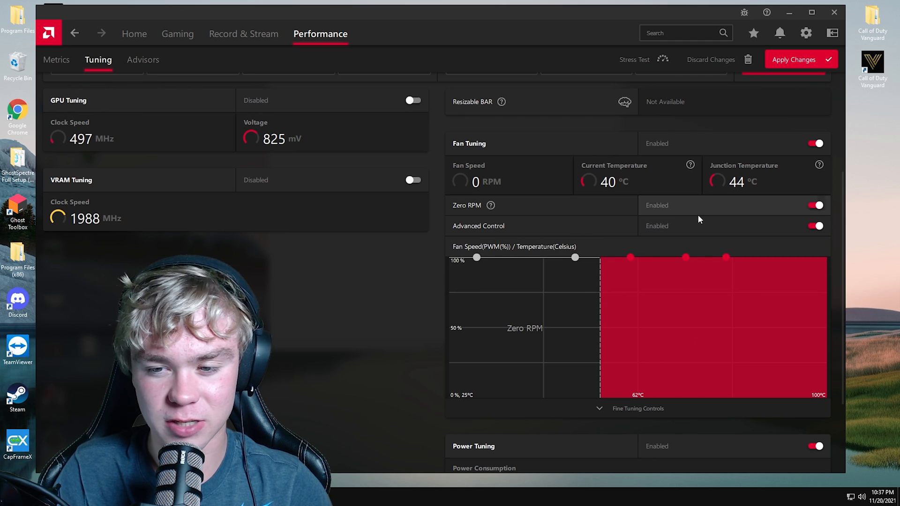
click(815, 206)
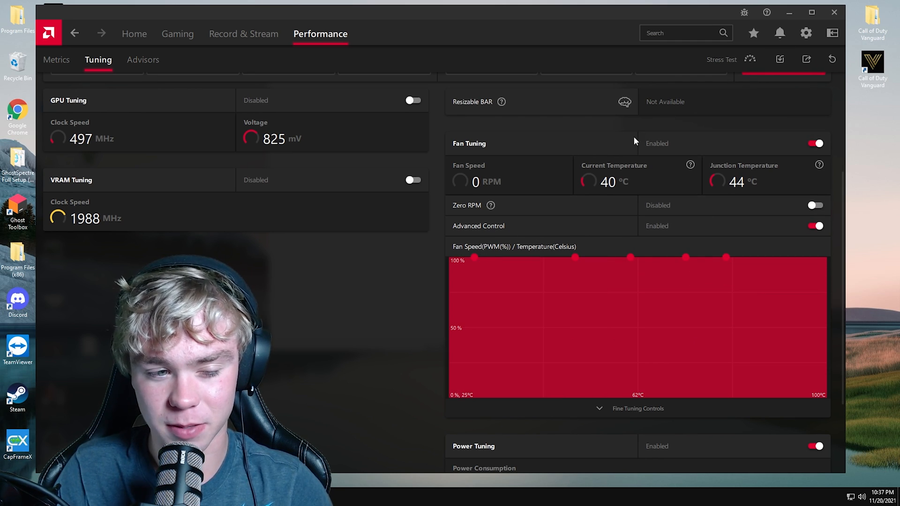
scroll(down, 3)
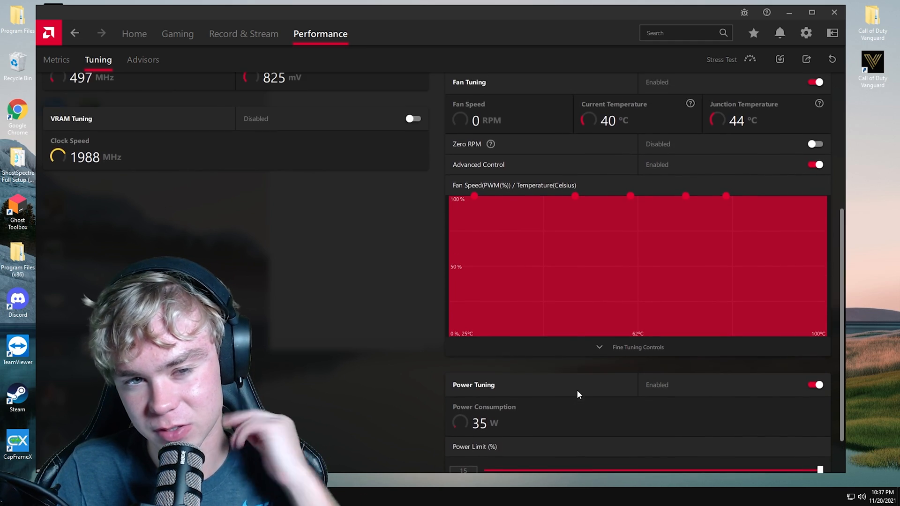
scroll(up, 3)
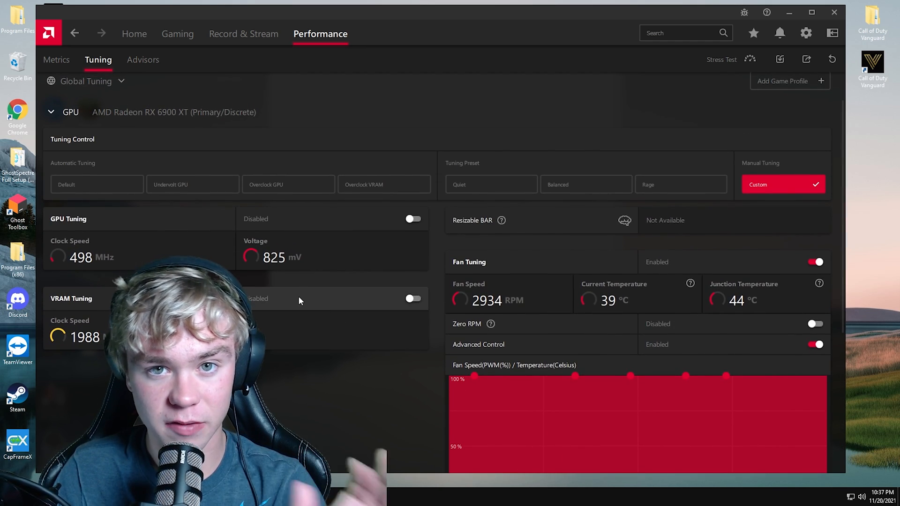
click(412, 299)
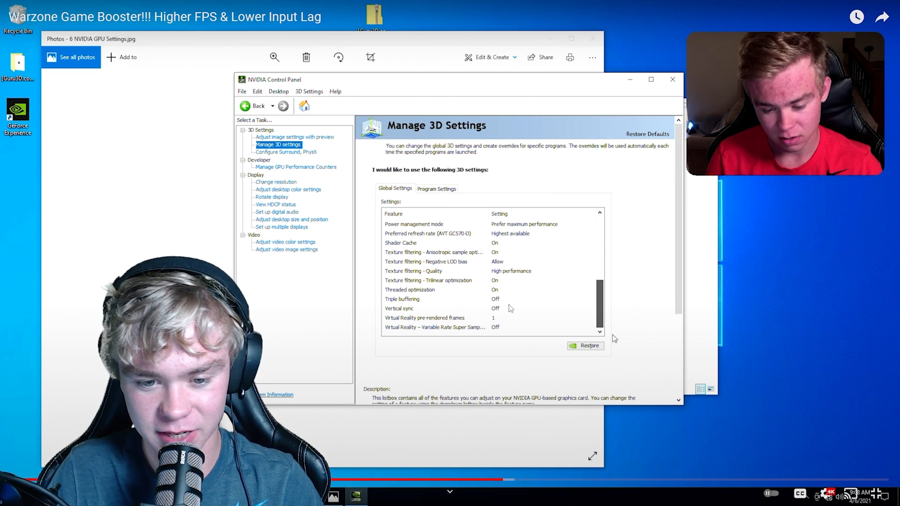
mouse_move(505, 295)
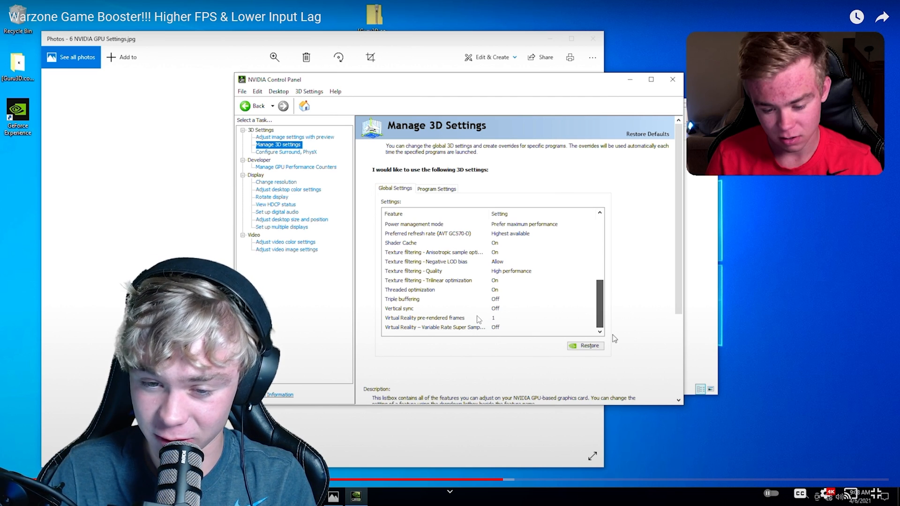
mouse_move(453, 305)
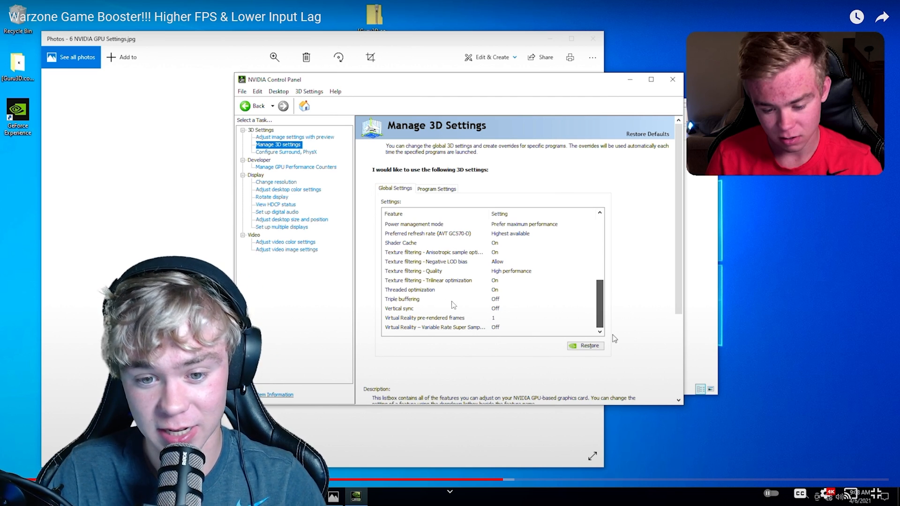
mouse_move(499, 277)
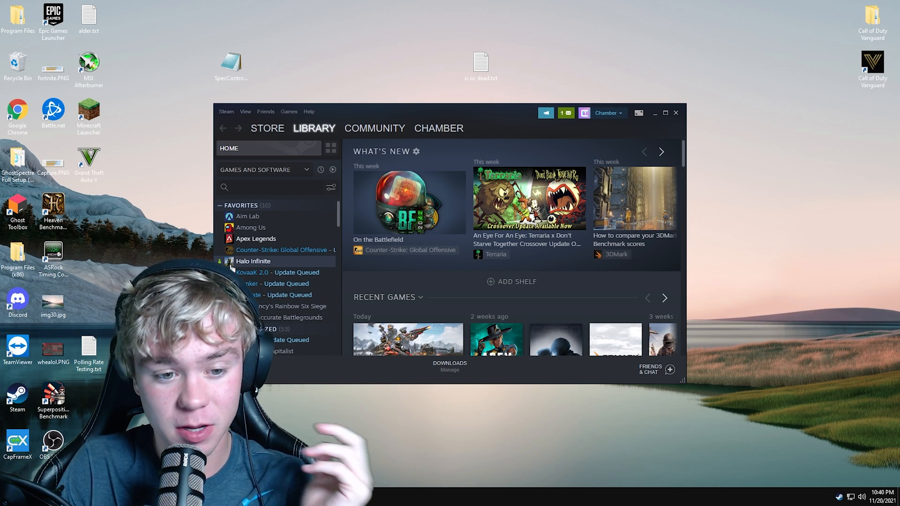
- Check Halo Infinite's DLC page, leaving Multiplayer High-Res Textures uninstalled
right_click(253, 260)
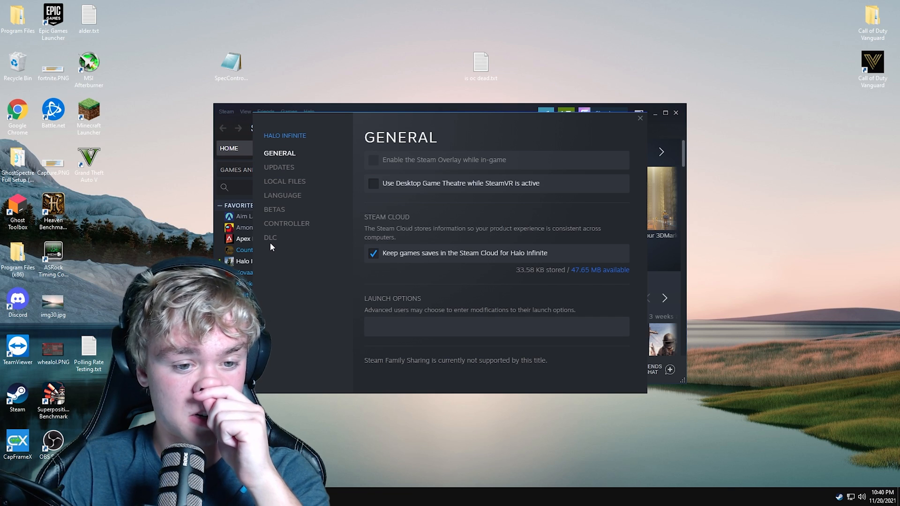
click(270, 238)
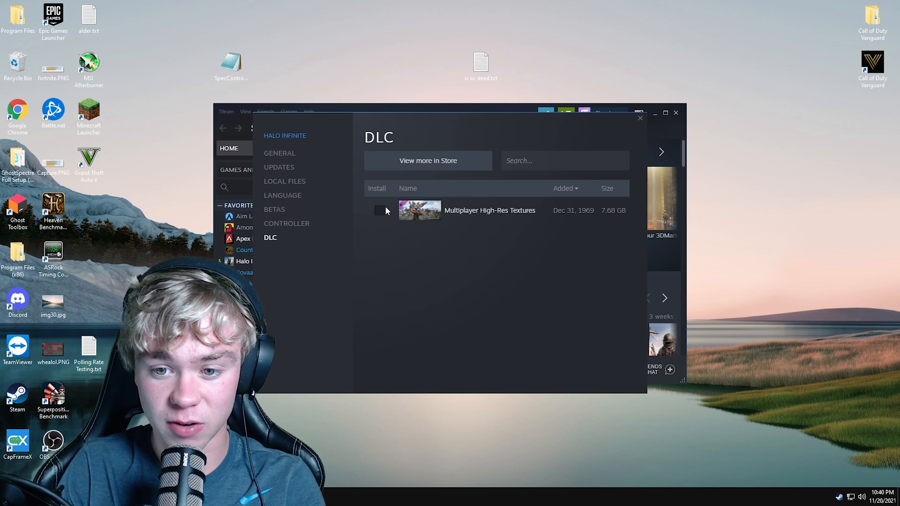
mouse_move(601, 219)
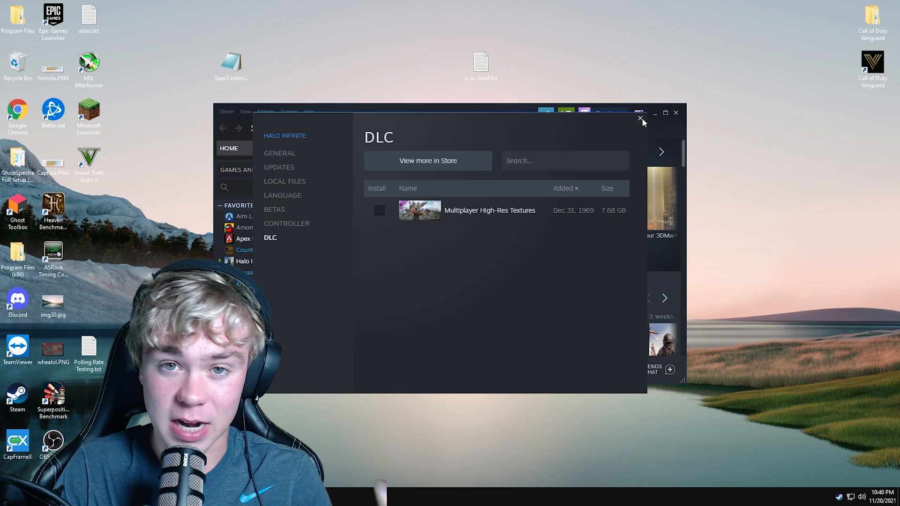
click(640, 118)
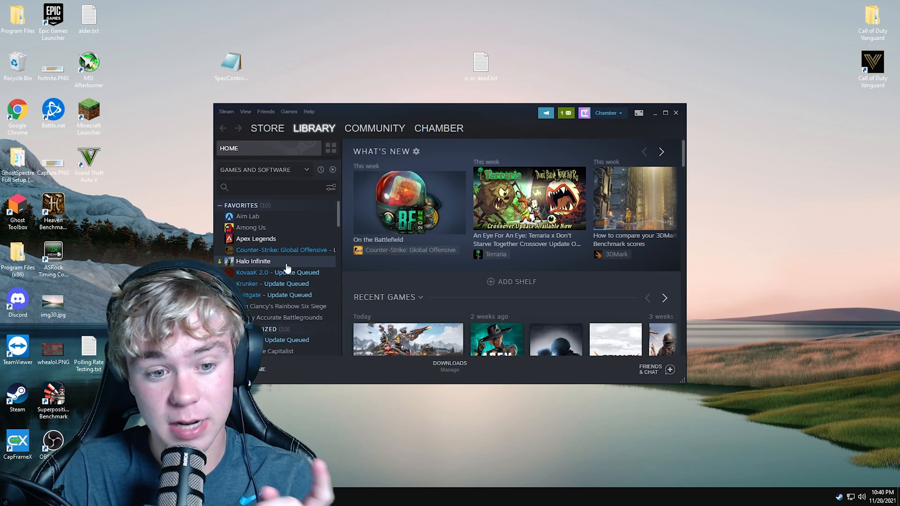
- Launch Halo Infinite from its Steam library page
click(253, 260)
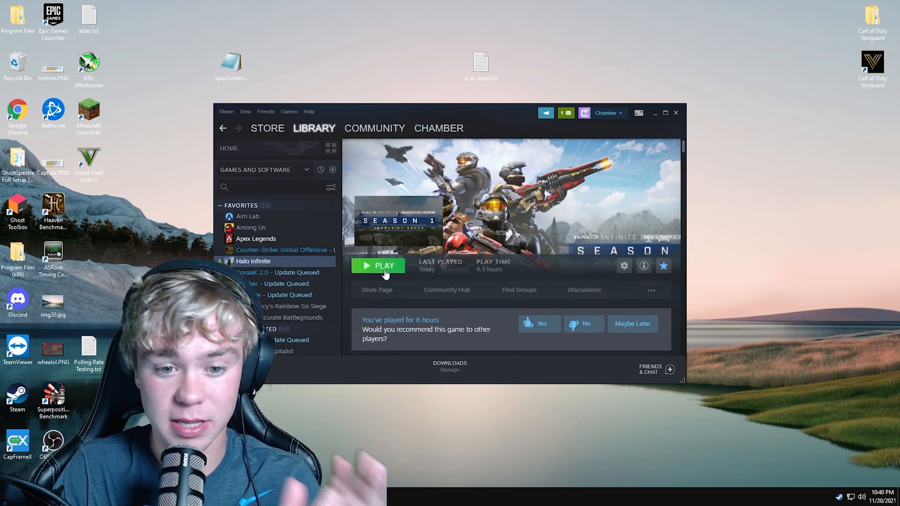
click(378, 266)
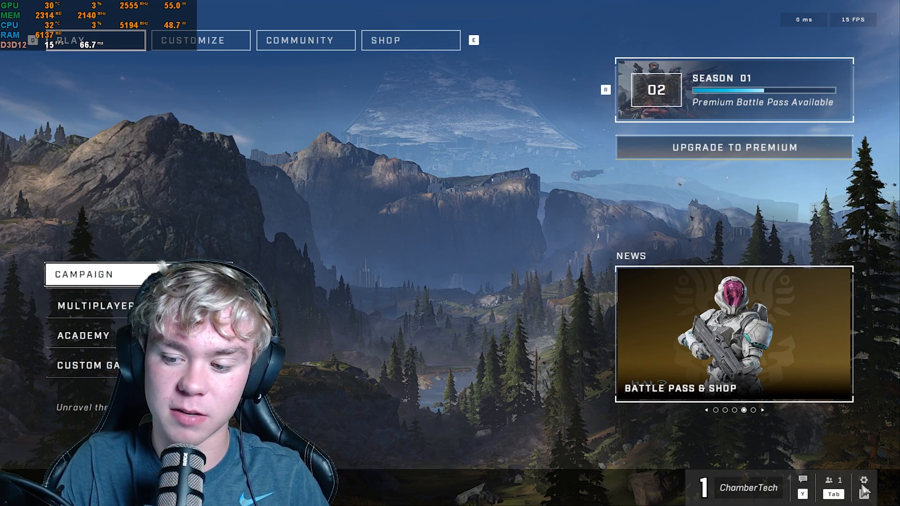
- Raise Halo Infinite's field of view from 78° to 120° in the Video settings
click(863, 481)
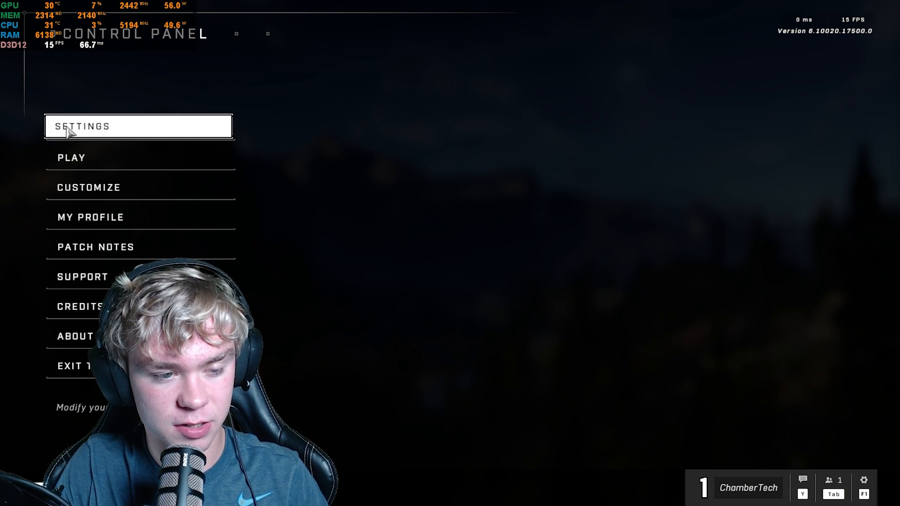
click(83, 125)
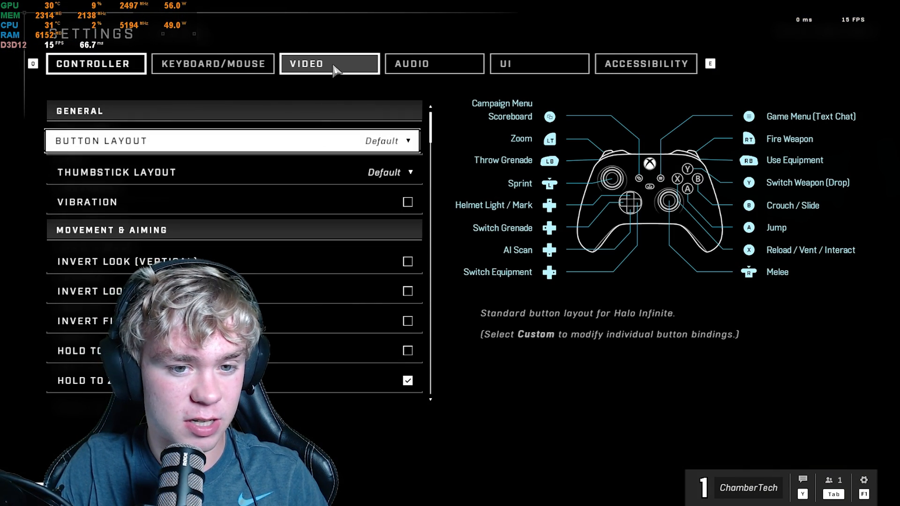
click(330, 64)
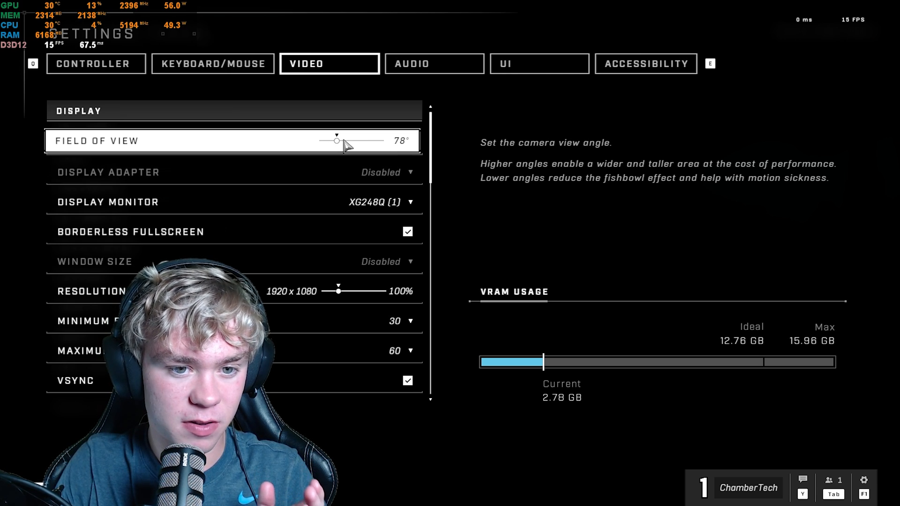
drag(337, 140, 379, 141)
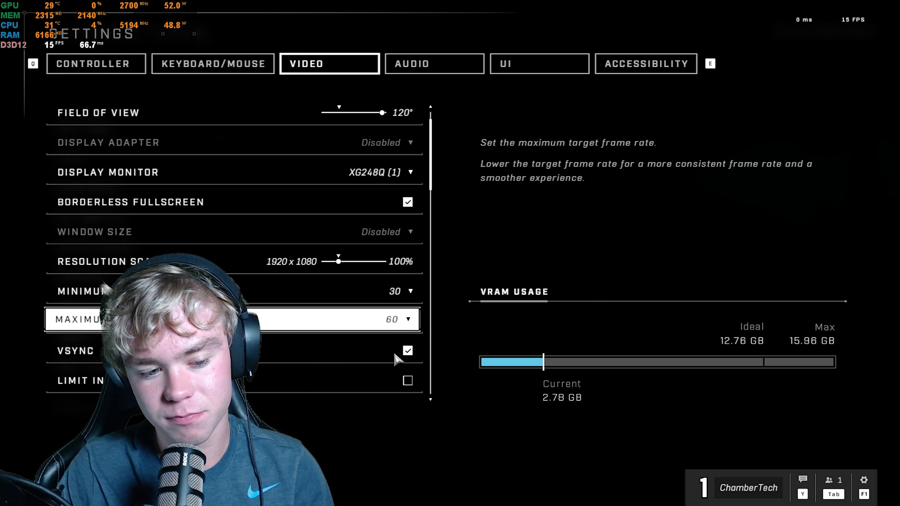
- Set Maximum Frame Rate to Unlocked, Minimum Frame Rate to Off and VSync off
click(395, 319)
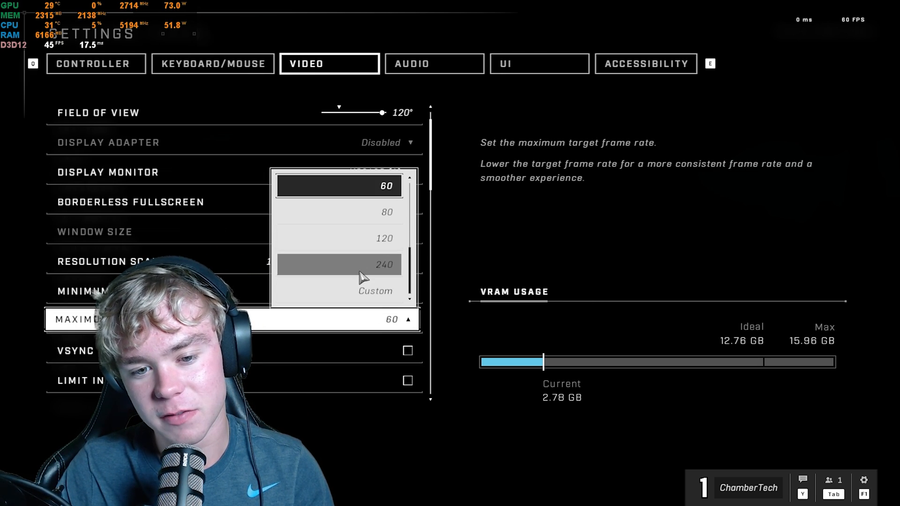
mouse_move(354, 295)
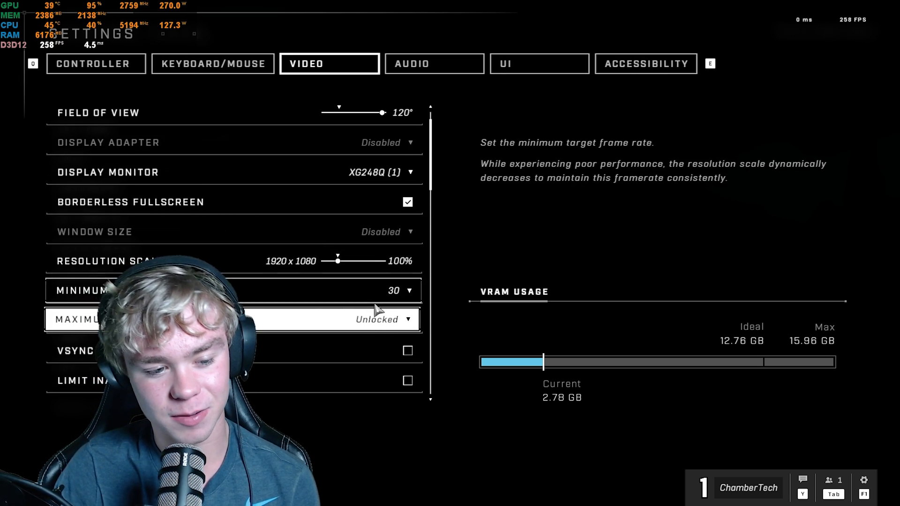
click(408, 291)
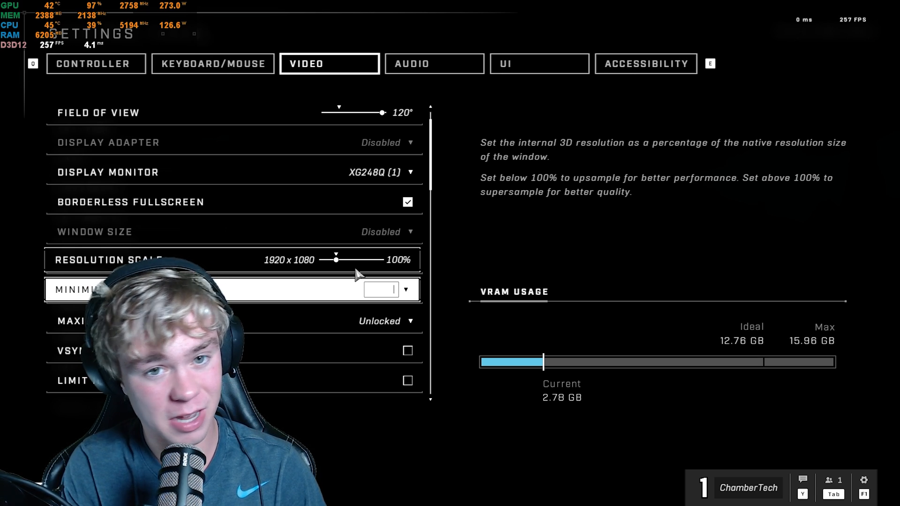
text(120)
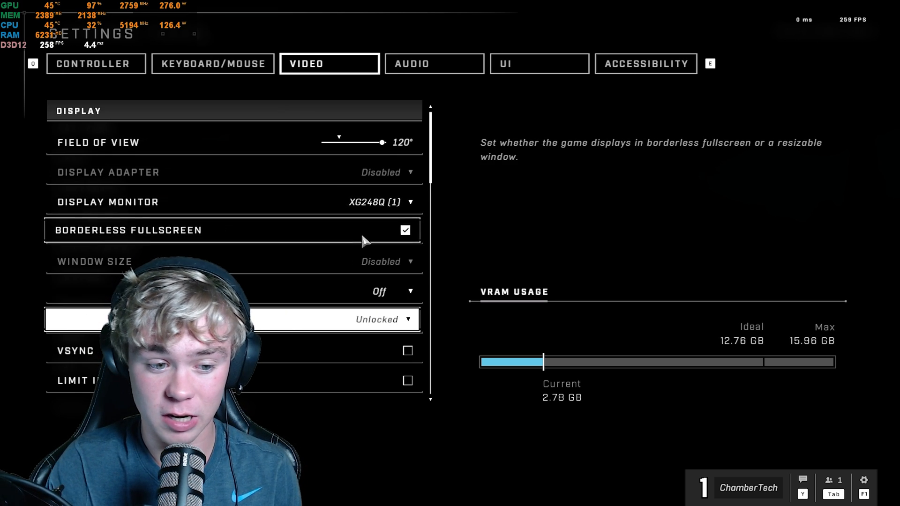
scroll(down, 3)
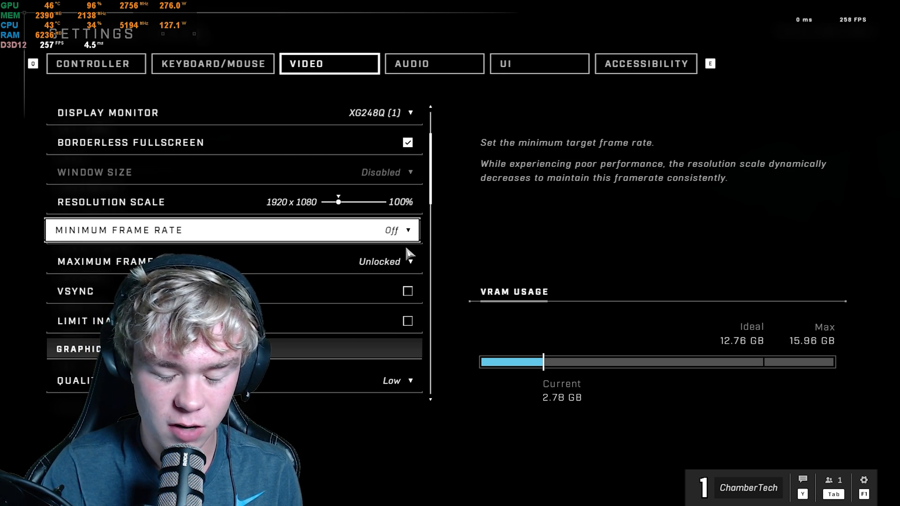
mouse_move(406, 255)
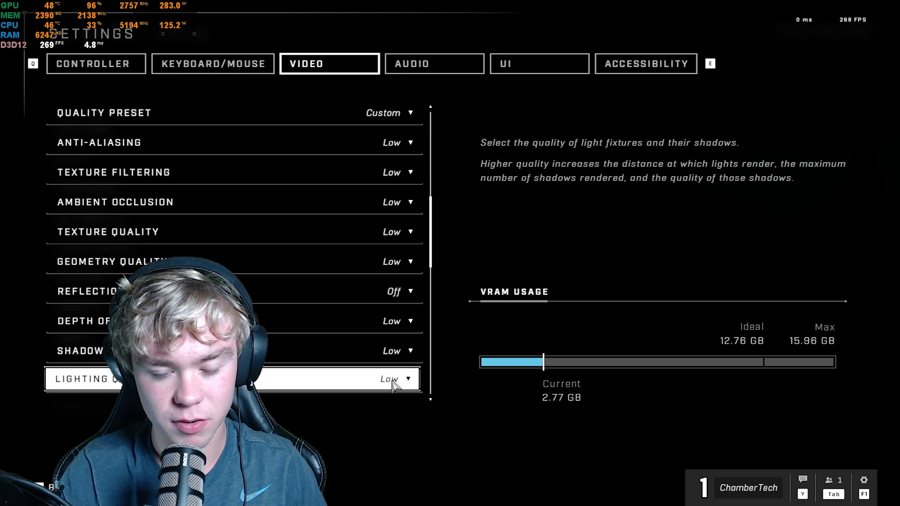
- Keep Cloud Quality at Low and lower Decal Quality to Low
scroll(down, 3)
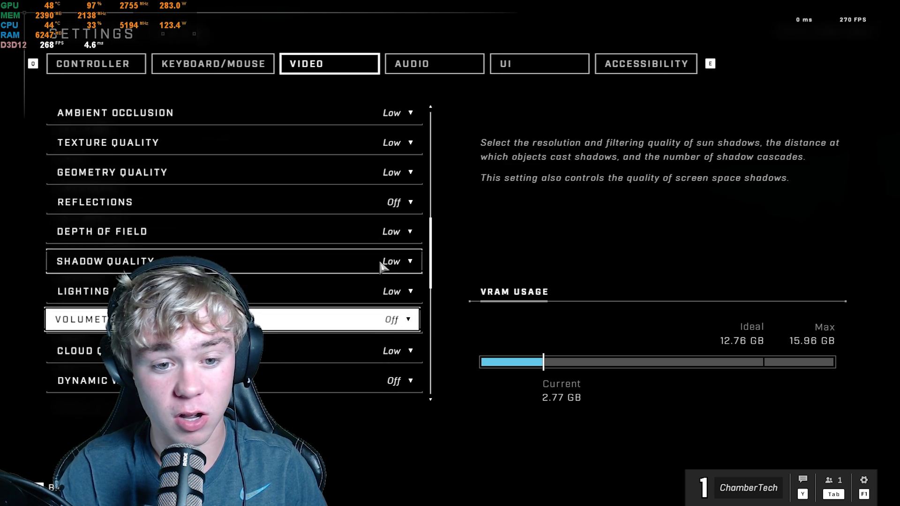
click(401, 348)
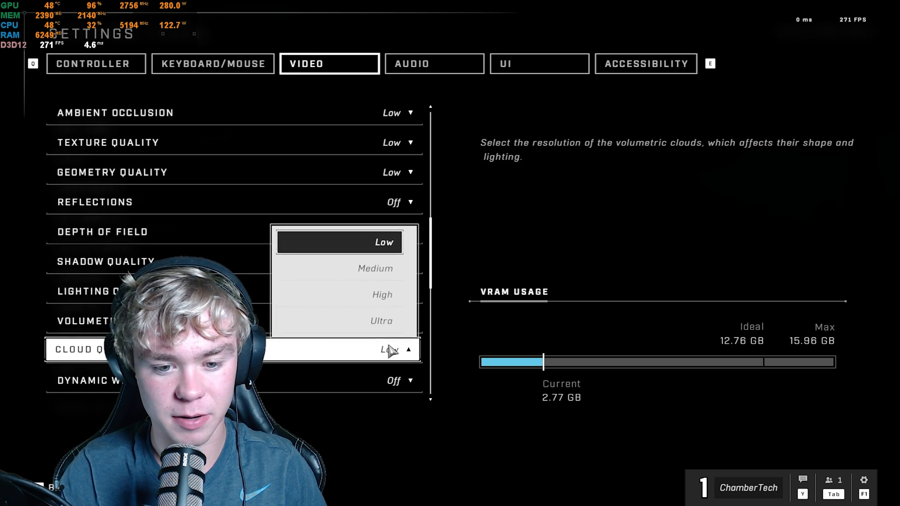
click(384, 242)
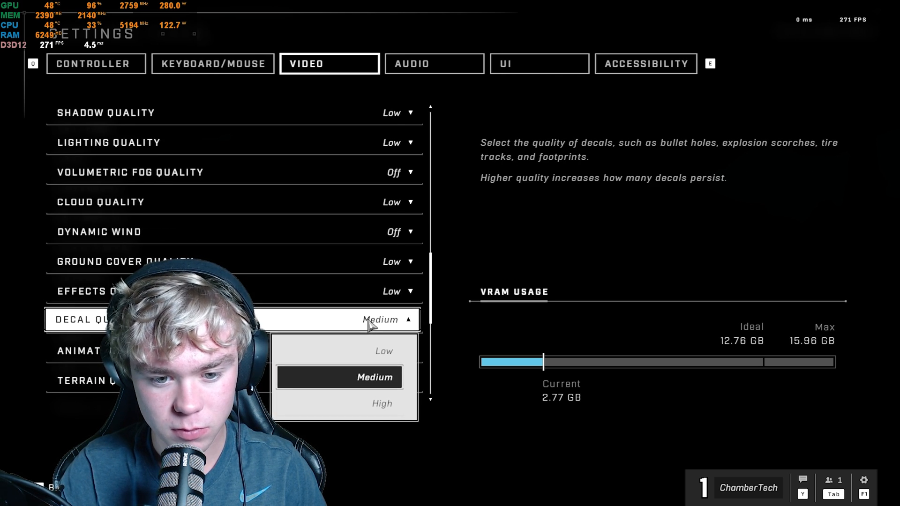
click(378, 350)
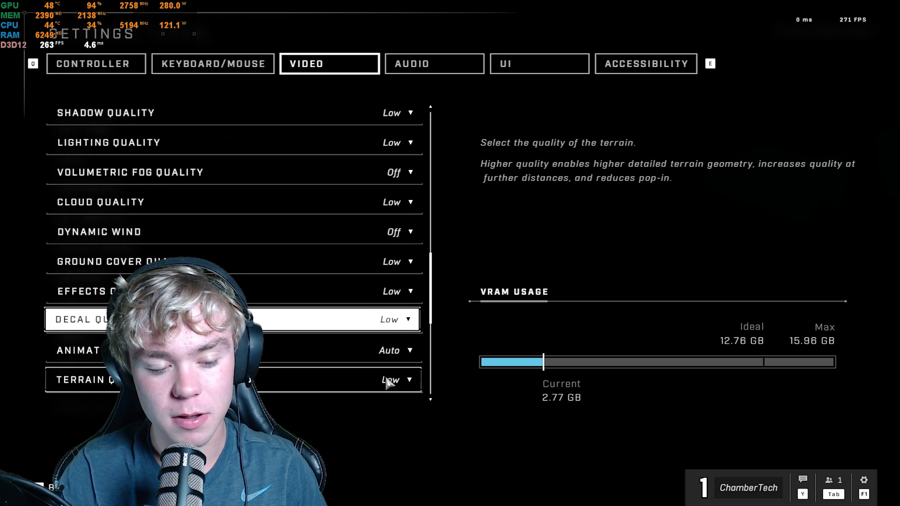
- Raise Animation Quality to Max
scroll(down, 3)
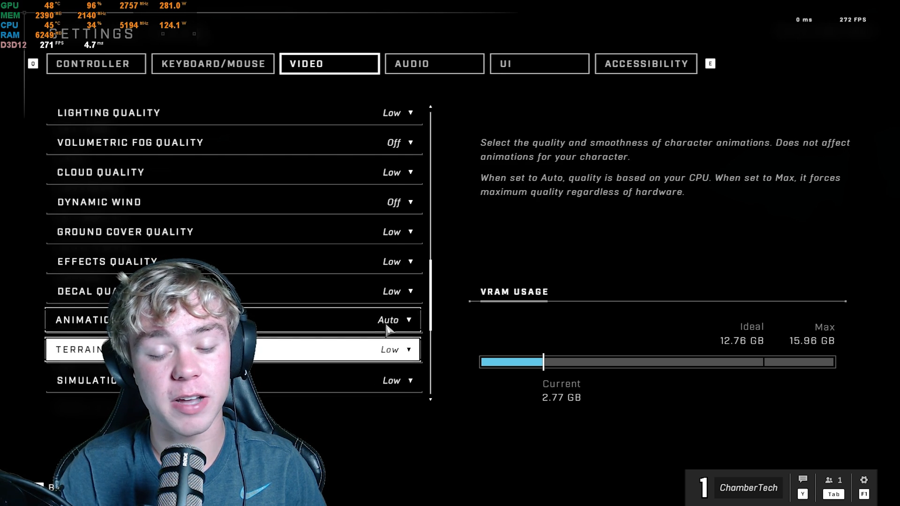
click(395, 320)
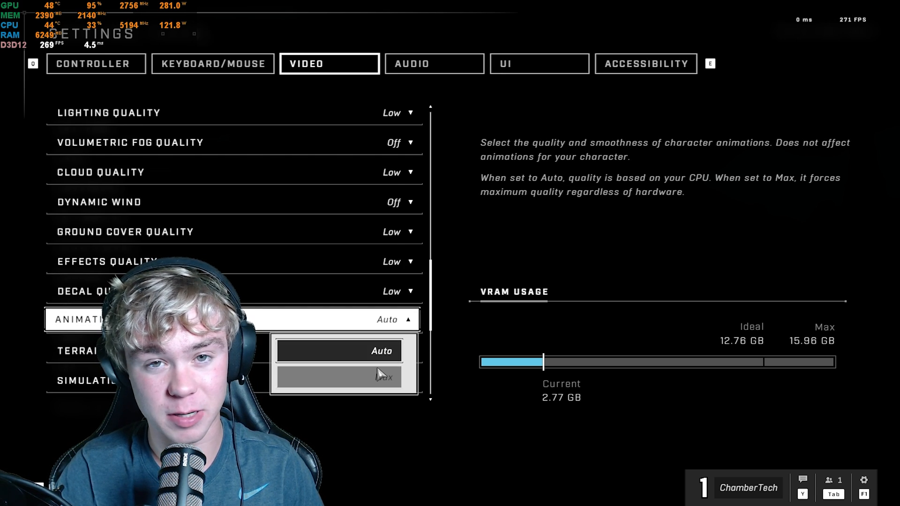
click(381, 378)
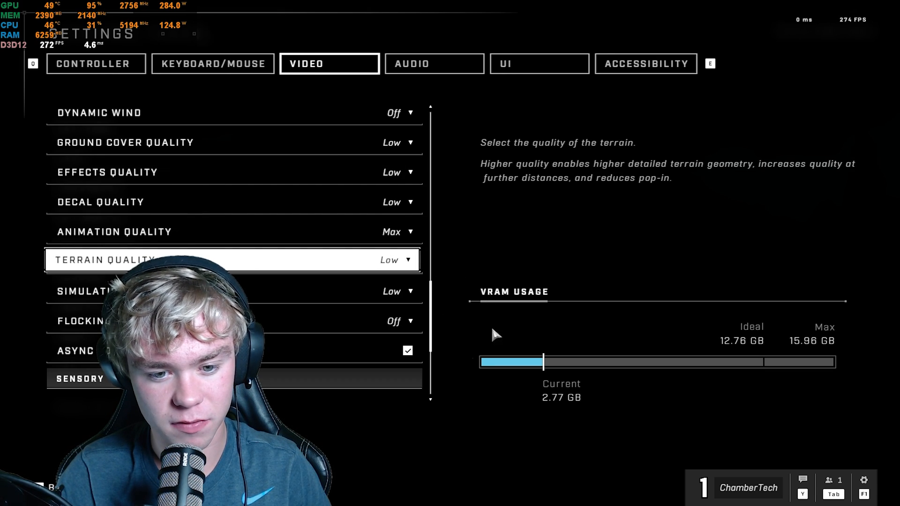
scroll(down, 3)
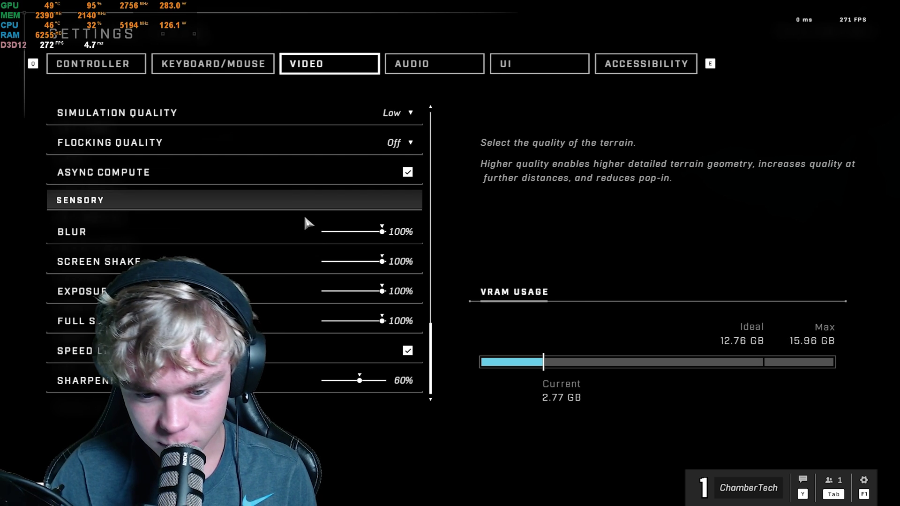
mouse_move(313, 227)
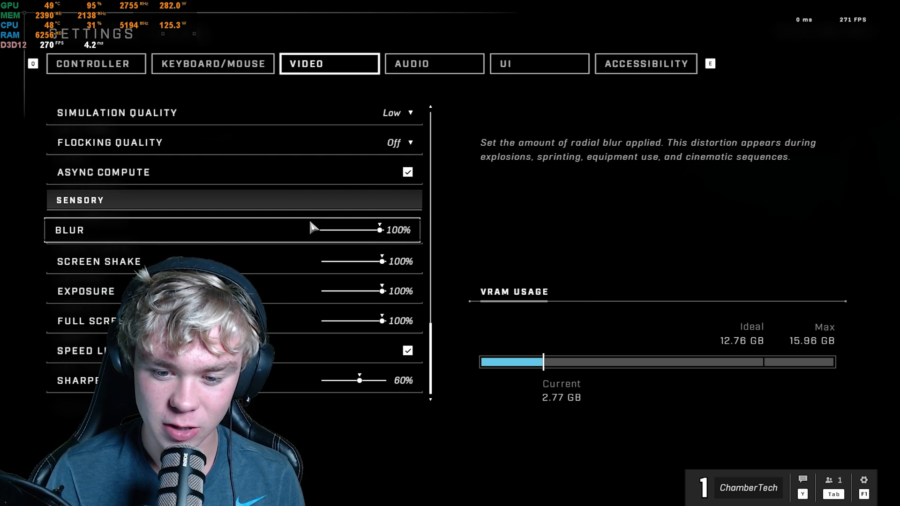
mouse_move(252, 177)
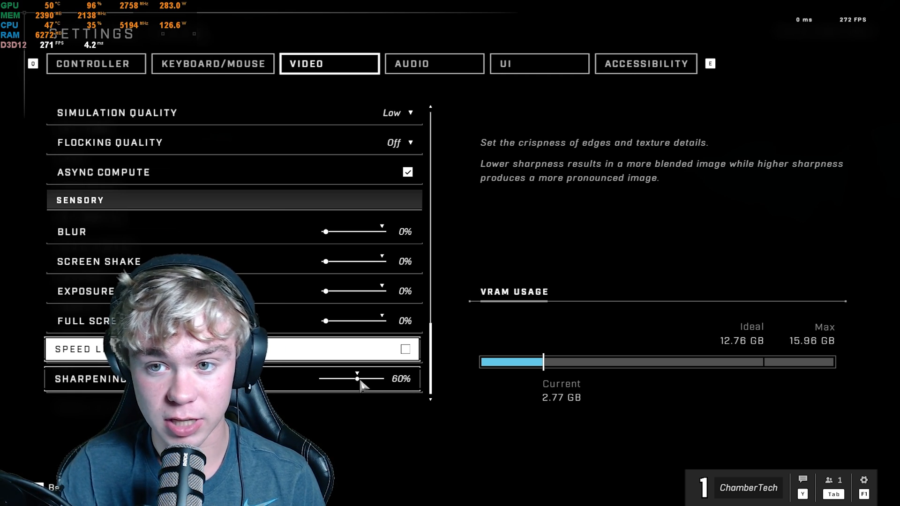
mouse_move(319, 407)
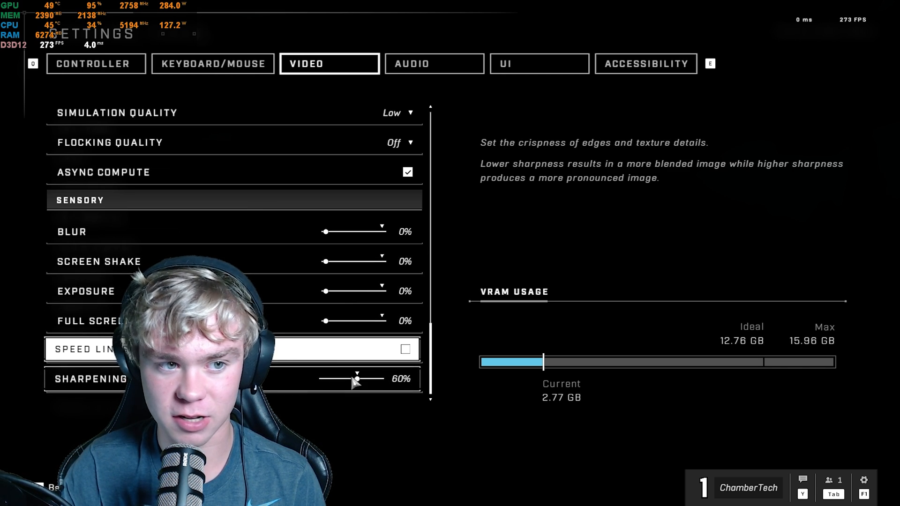
- Move on to the UI settings after zeroing the sensory sliders and clearing Speed Lines
click(539, 64)
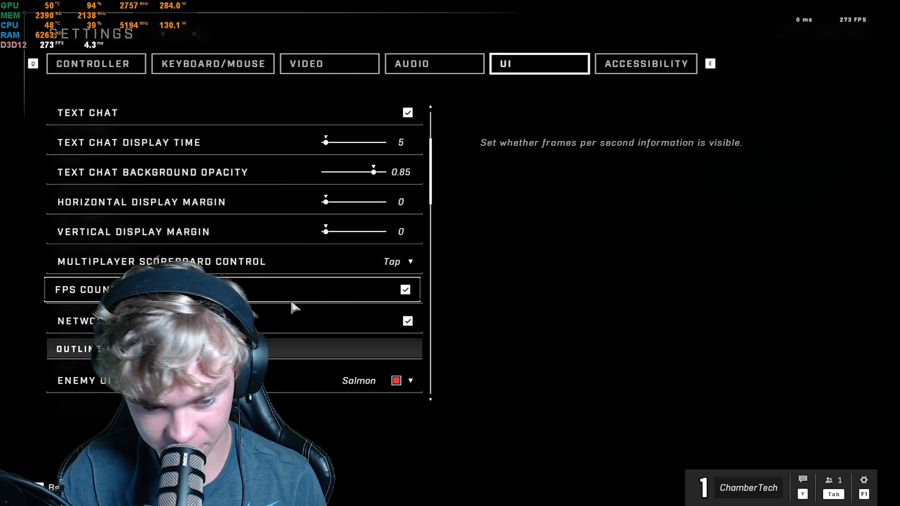
- Scroll the UI settings down to the UI Visual Effects section
scroll(down, 3)
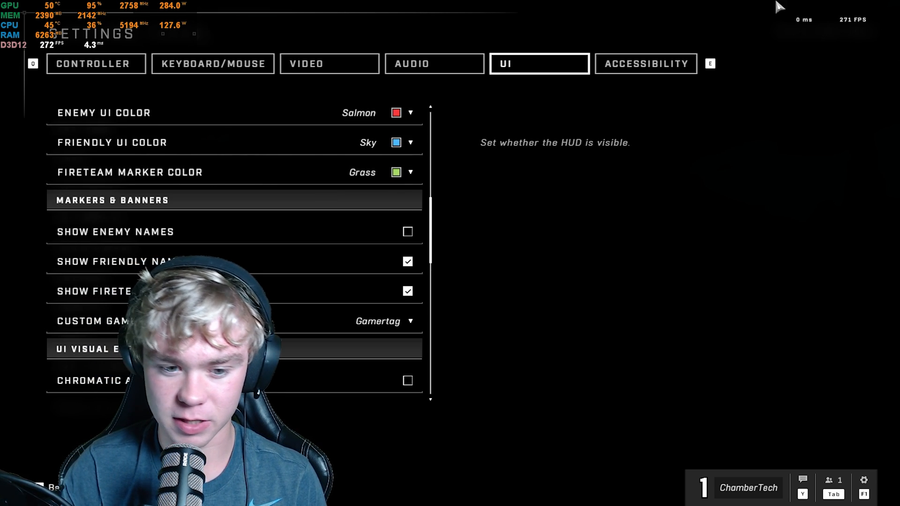
scroll(down, 3)
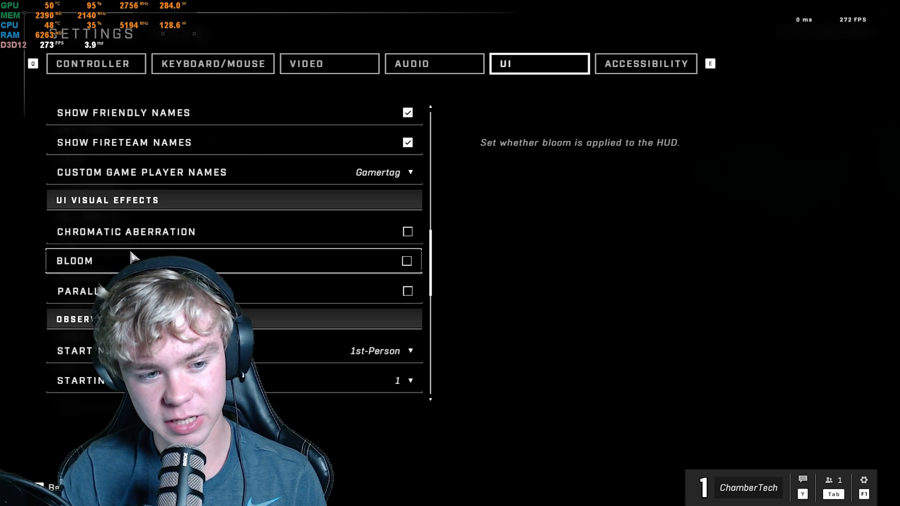
scroll(down, 3)
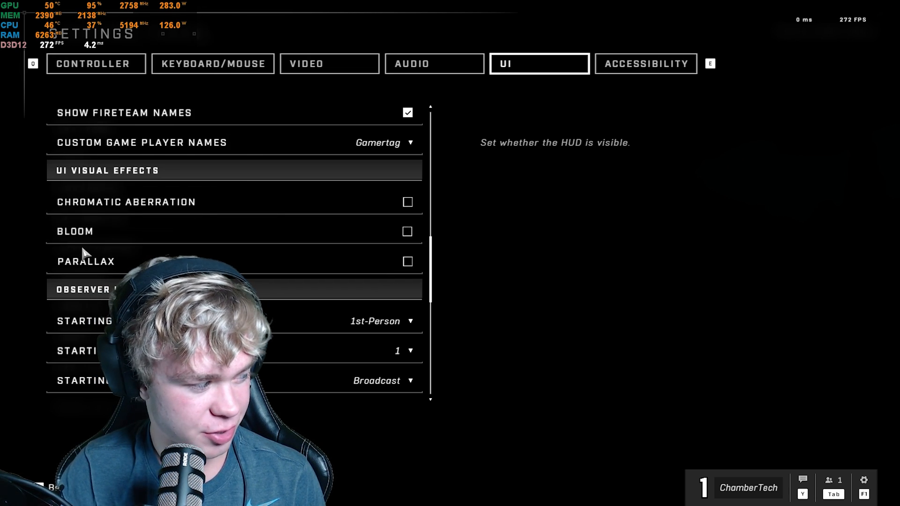
mouse_move(86, 270)
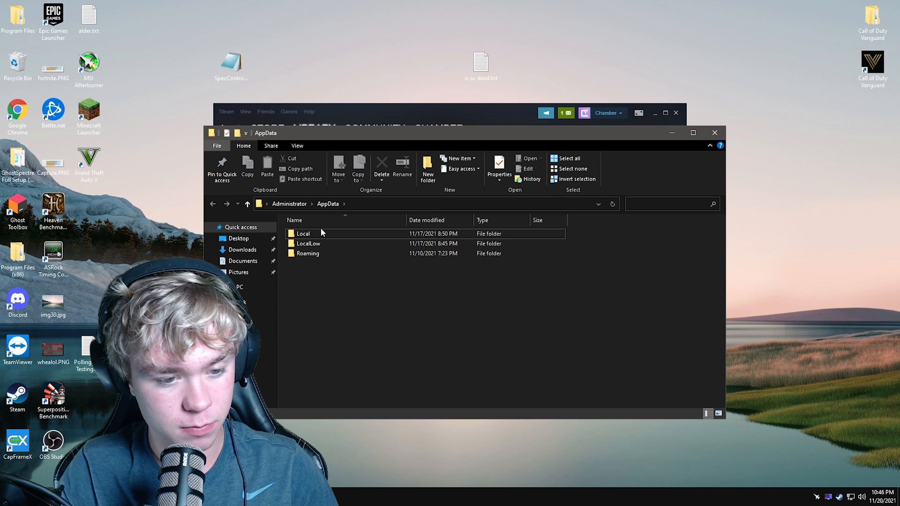
- Reach AppData\Local\HaloInfinite\Settings and briefly view SpecControlSettings.json via Edit
double_click(302, 233)
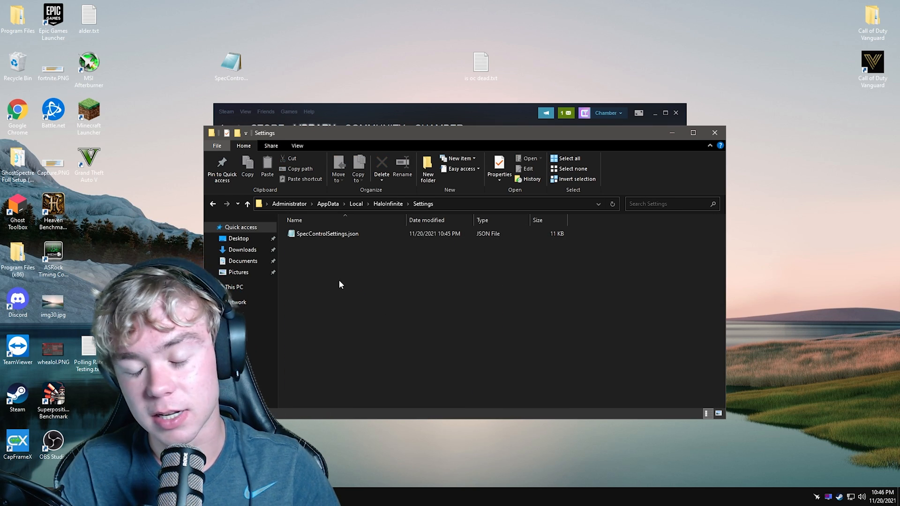
right_click(326, 233)
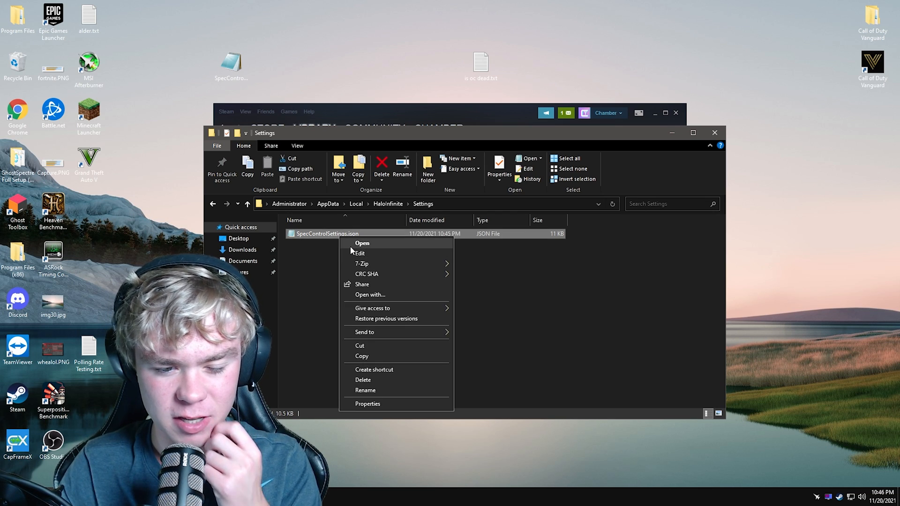
click(362, 243)
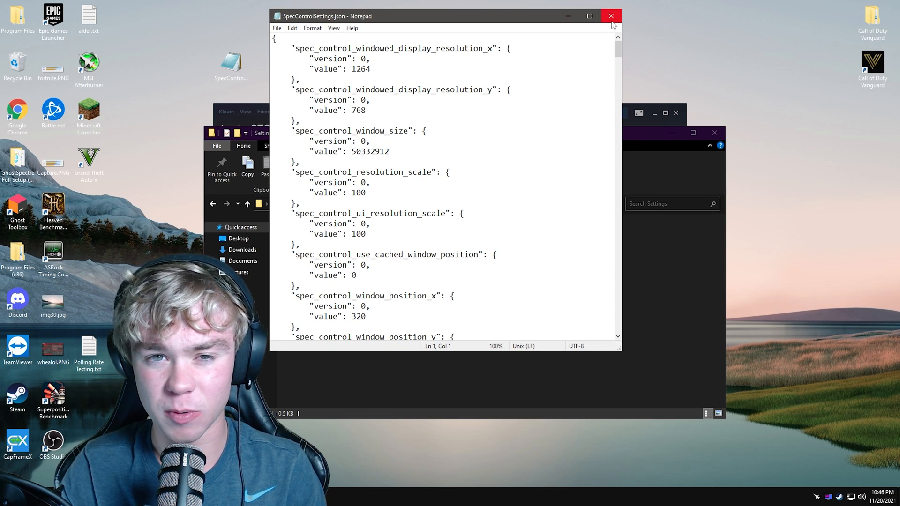
click(607, 15)
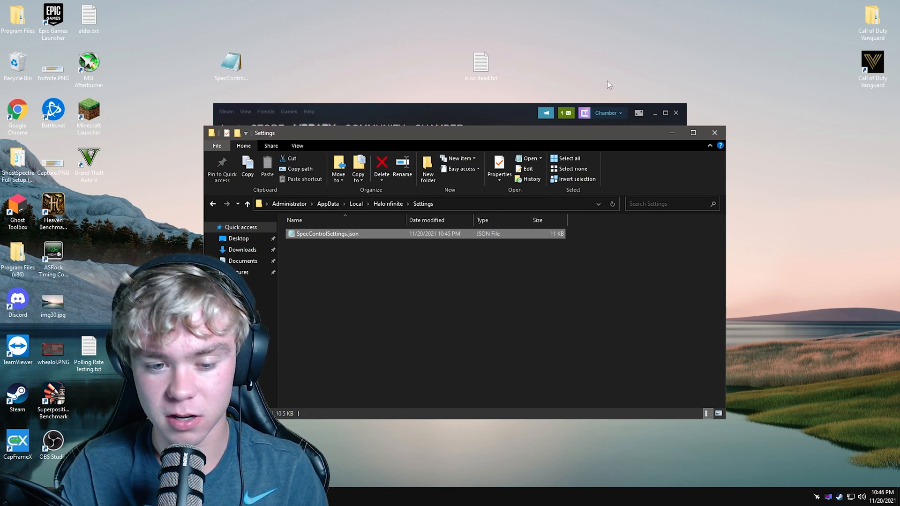
- Reopen SpecControlSettings.json full-screen in Notepad
click(468, 291)
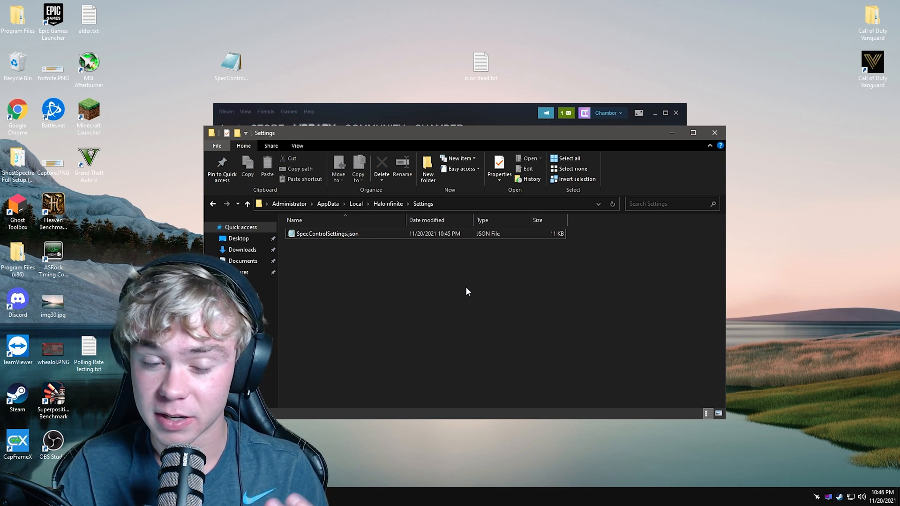
double_click(327, 234)
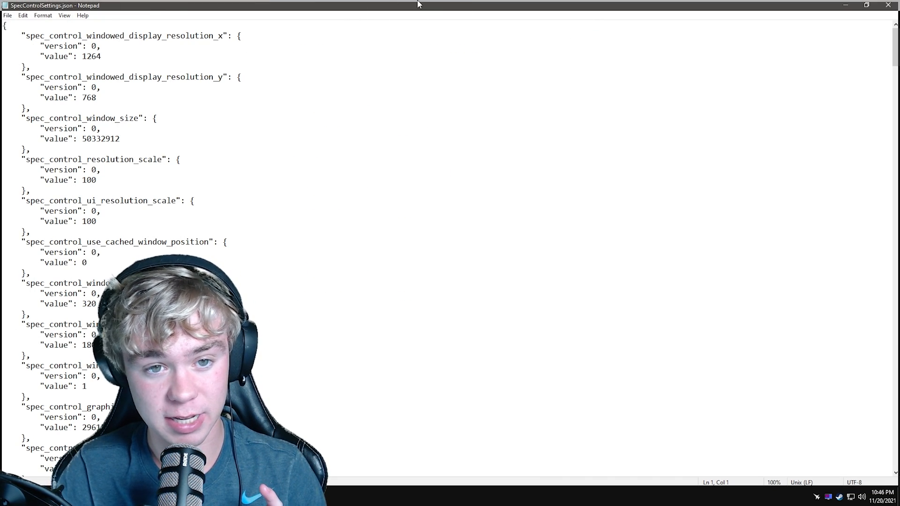
- Replace the spec_control_minimum_framerate value with 960 in the settings file
click(864, 4)
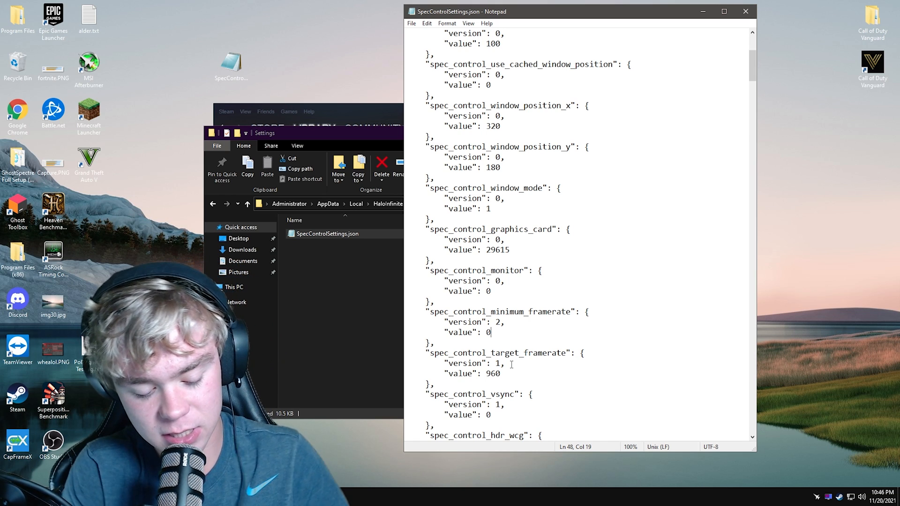
text(96)
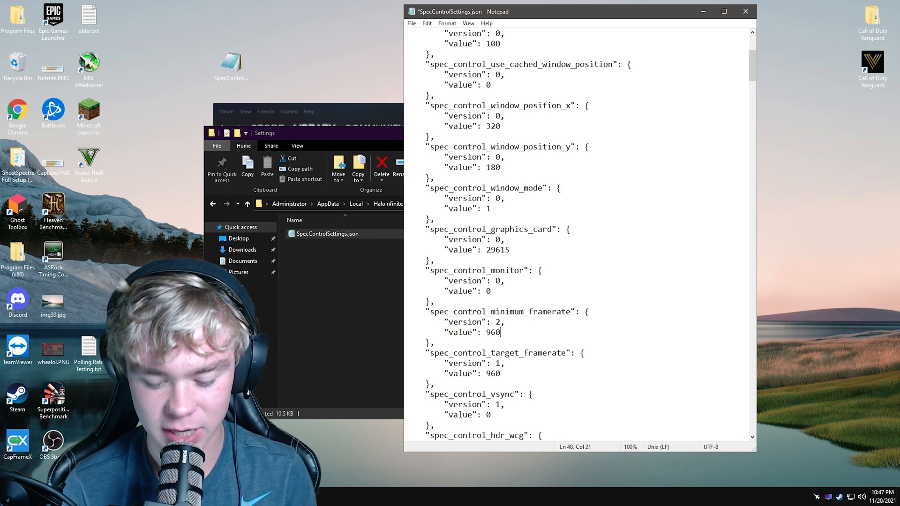
key(BackSpace)
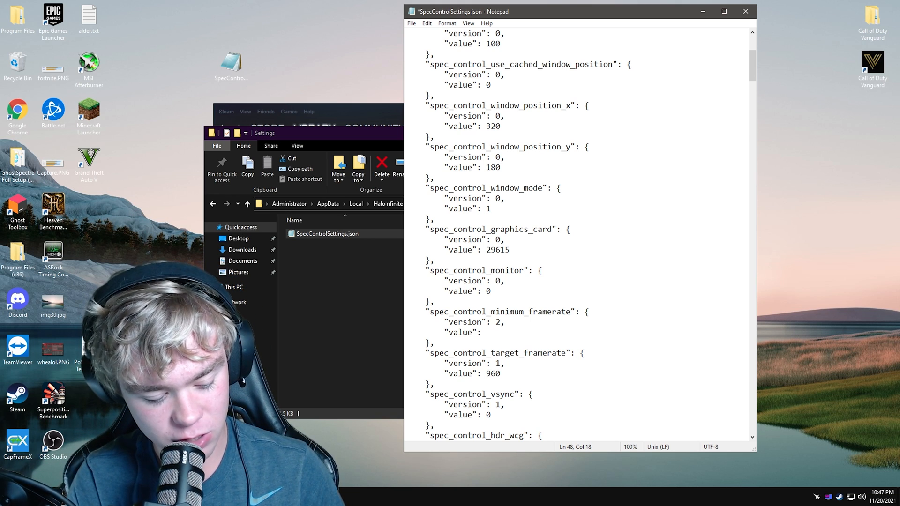
text(24)
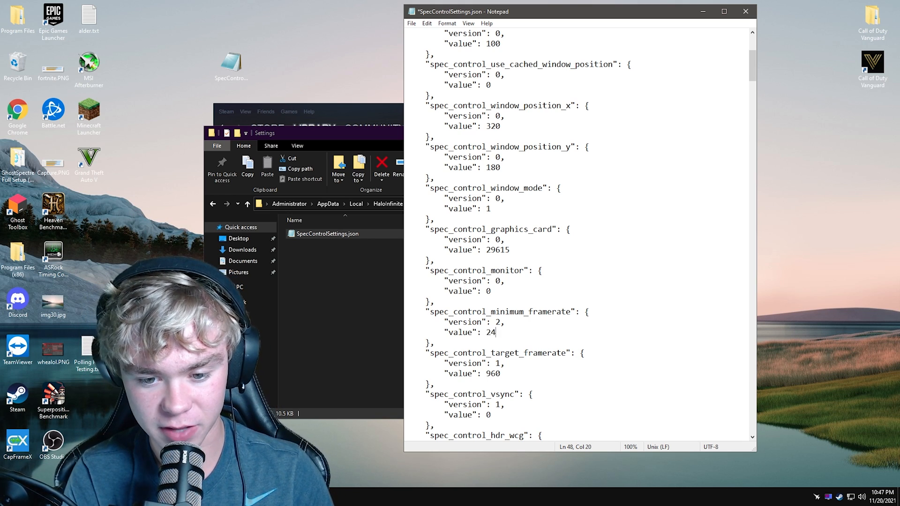
text(960)
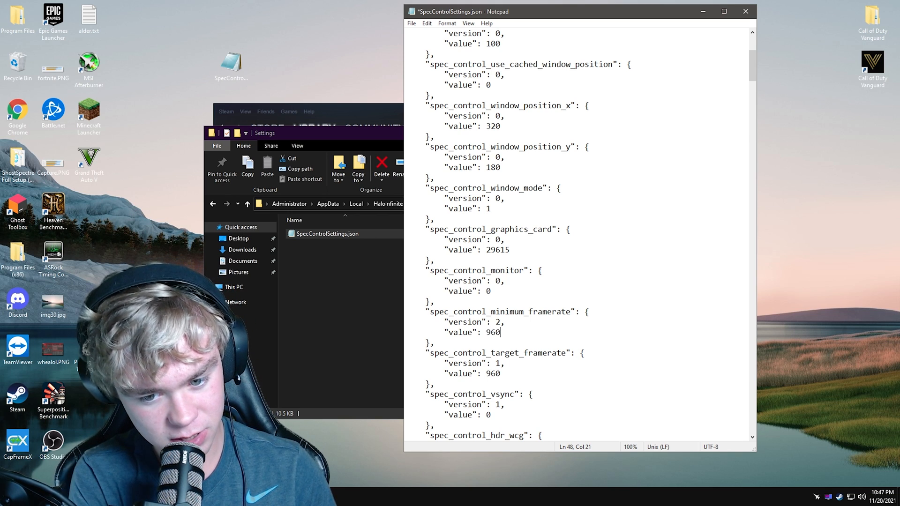
key(Backspace)
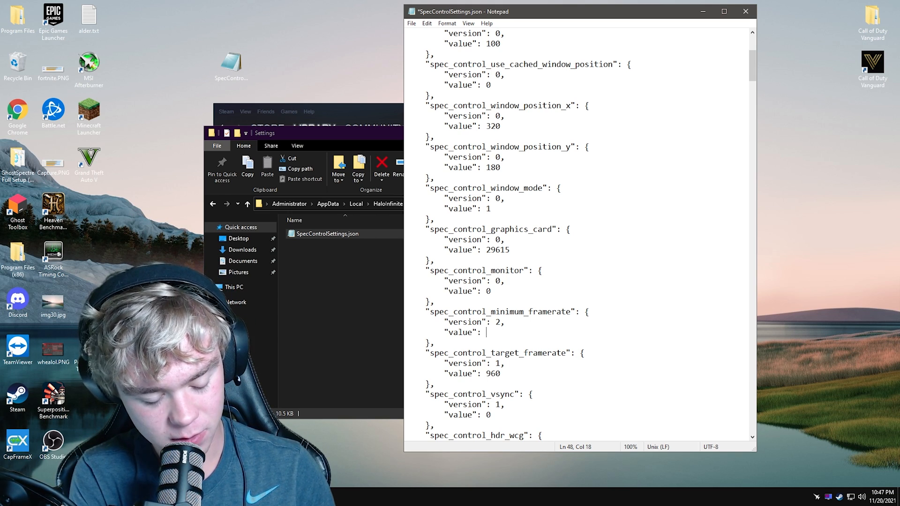
text(1)
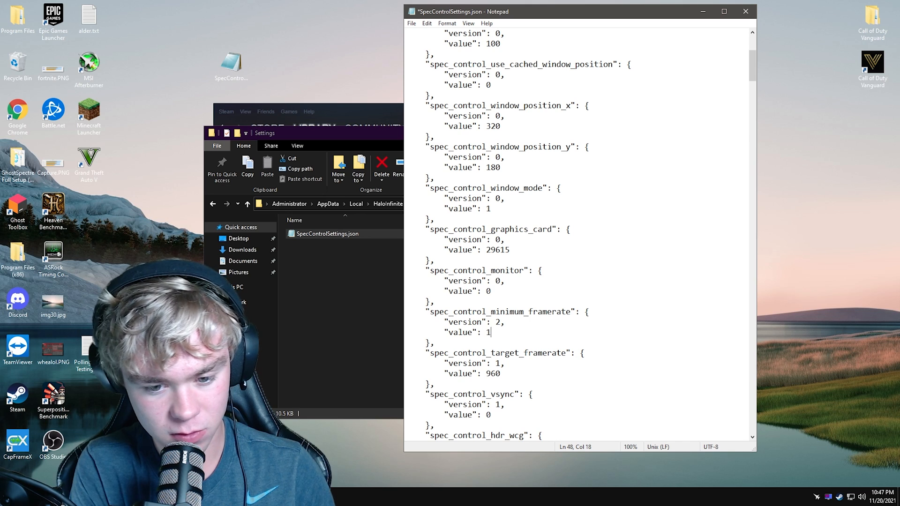
key(BackSpace)
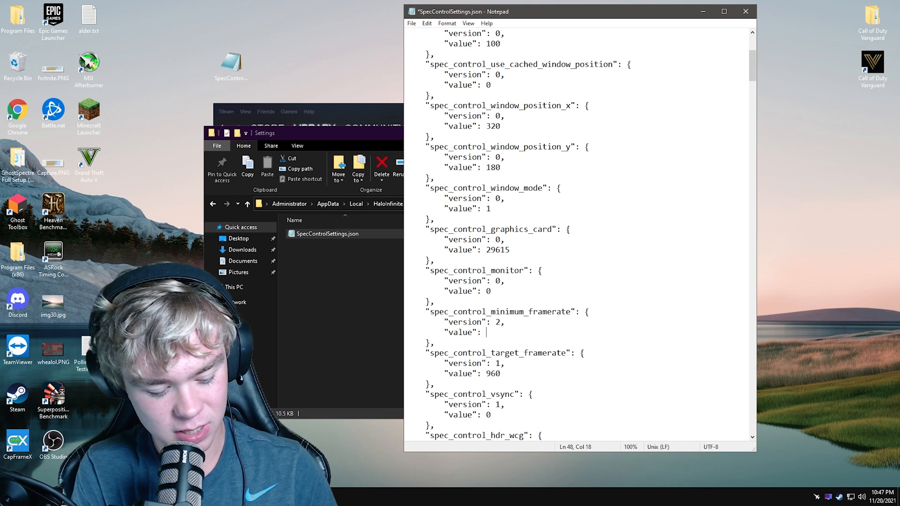
text(6)
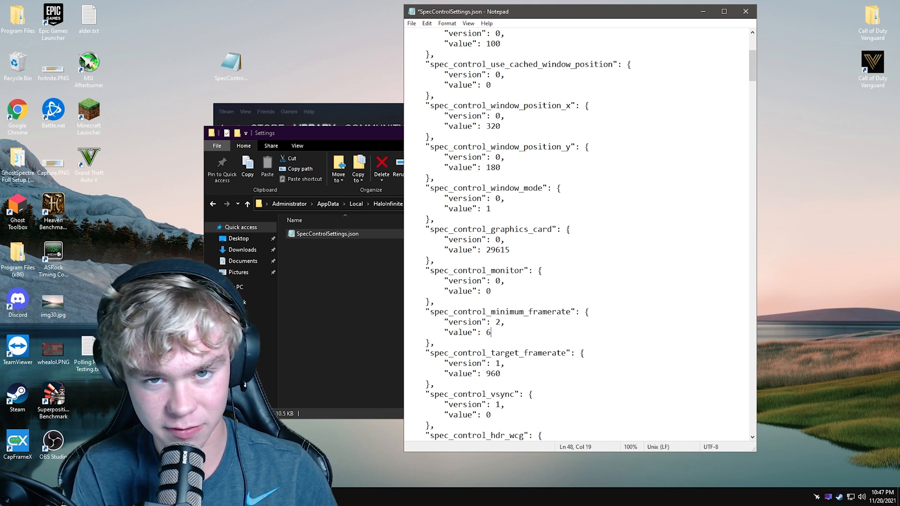
text(24)
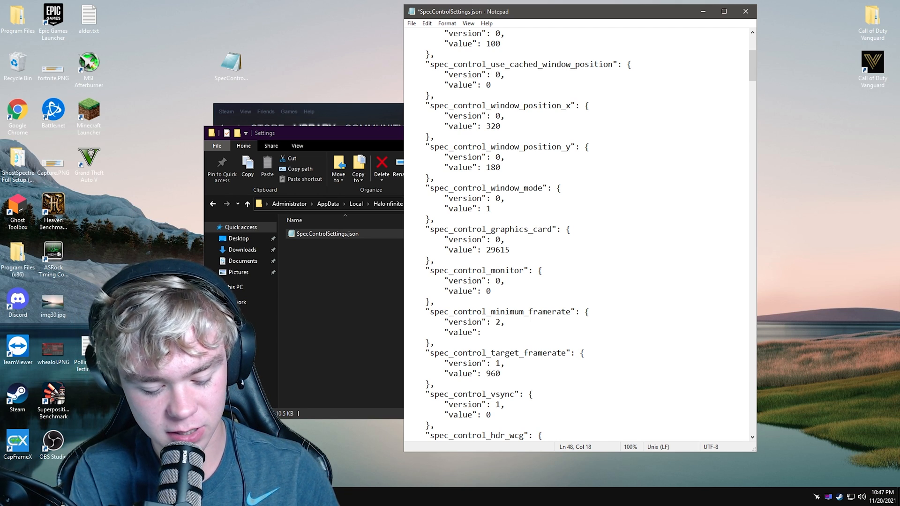
text(960)
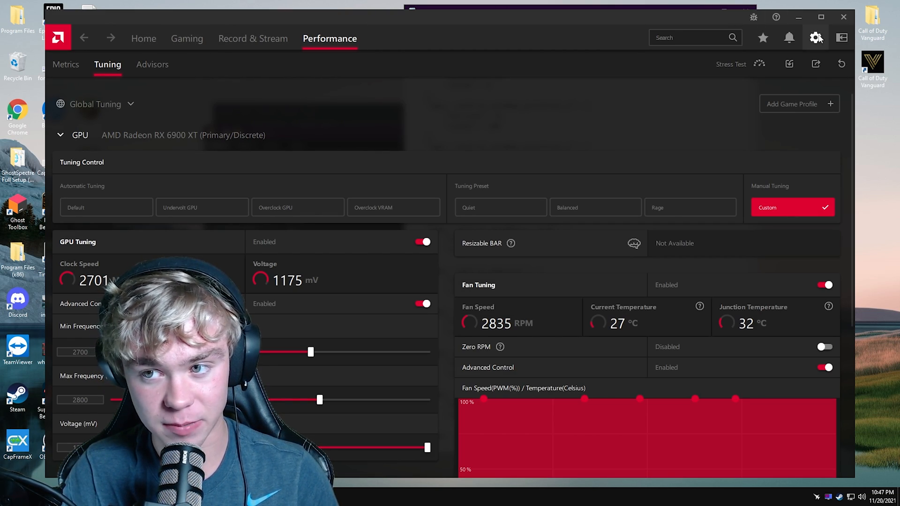
- Show the Radeon Software Display settings for Display 1 with FreeSync options
click(815, 38)
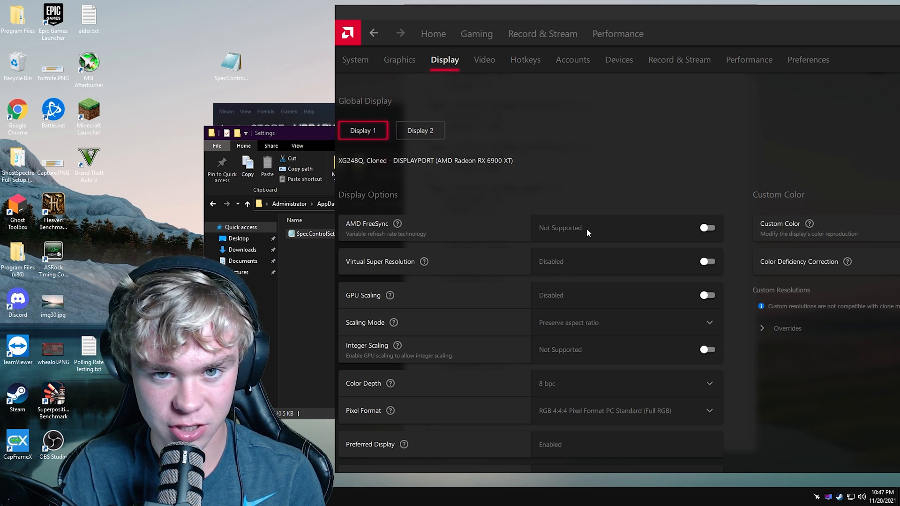
mouse_move(529, 26)
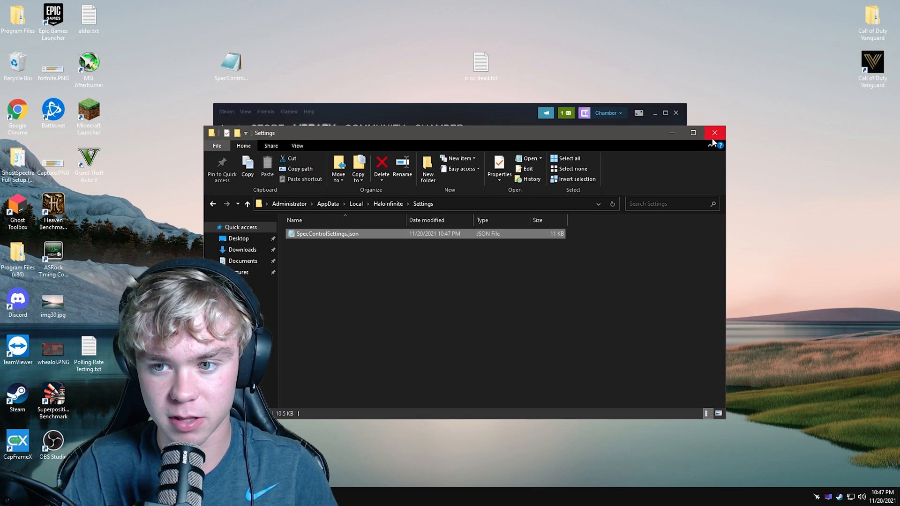
- Close the settings folder, launch Halo Infinite from the Steam library into a custom game lobby
click(714, 133)
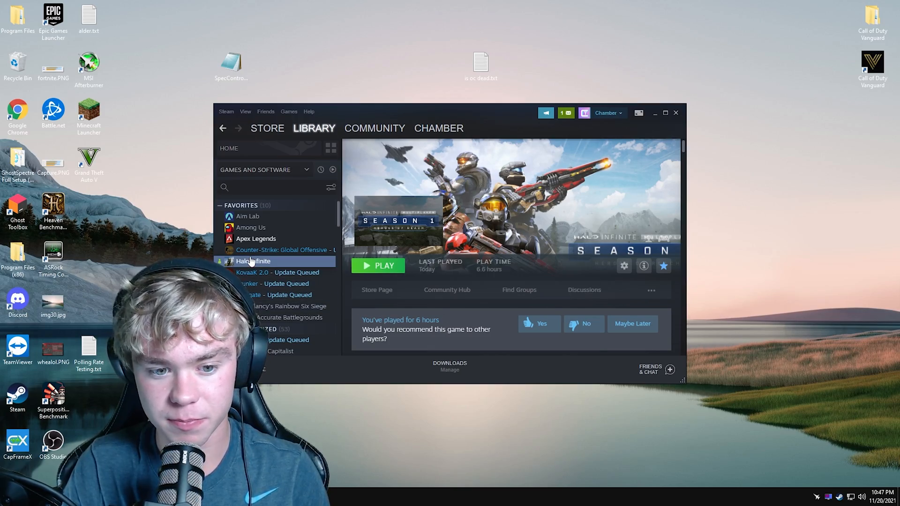
click(378, 265)
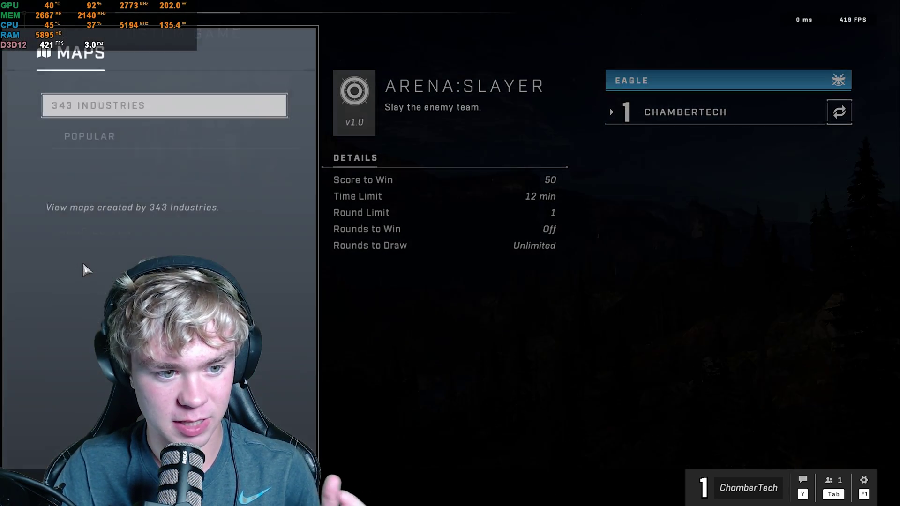
click(163, 105)
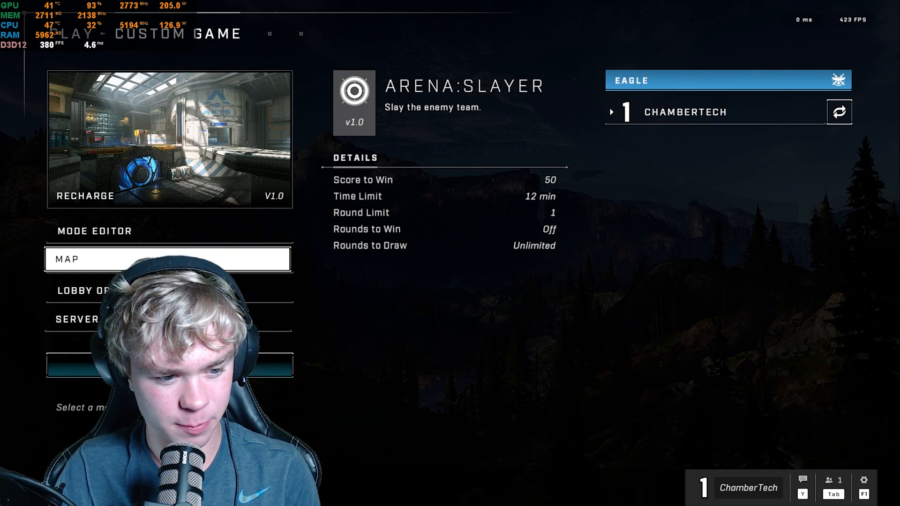
- Check Lobby Options and start the Arena: Slayer custom game on Recharge
click(80, 290)
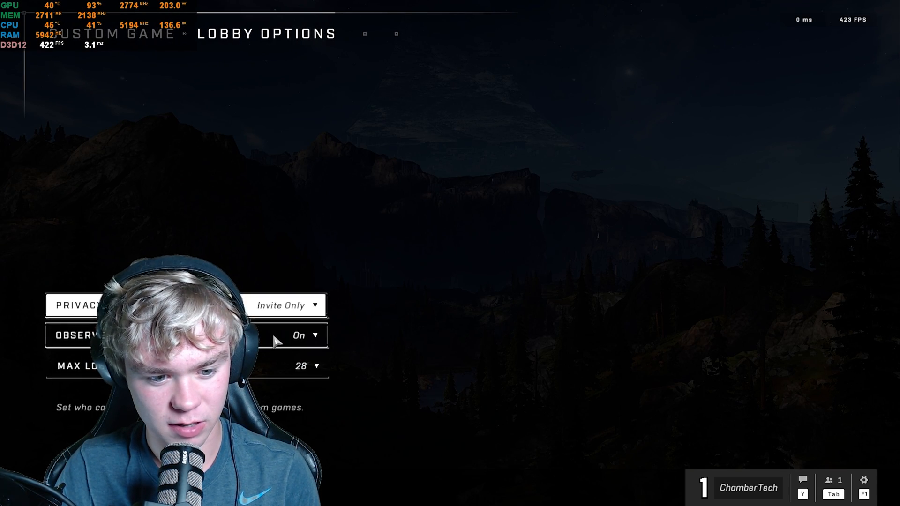
click(306, 367)
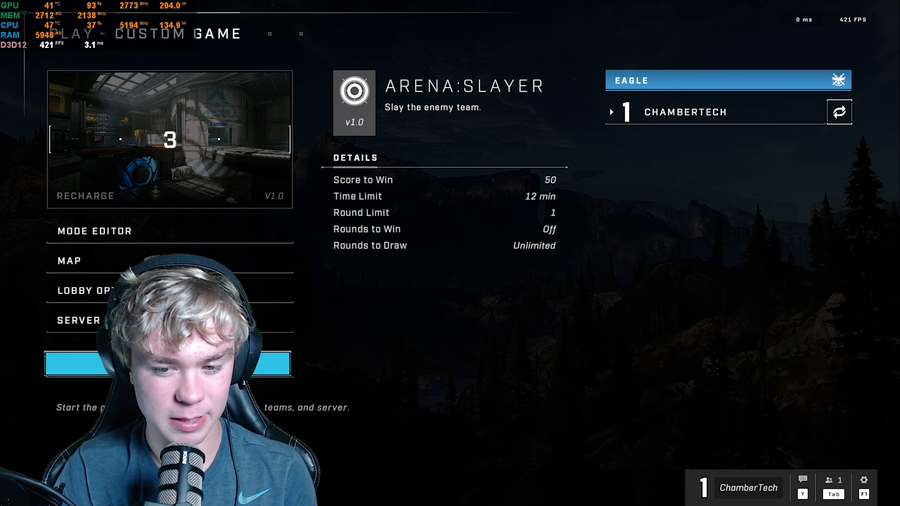
mouse_move(516, 164)
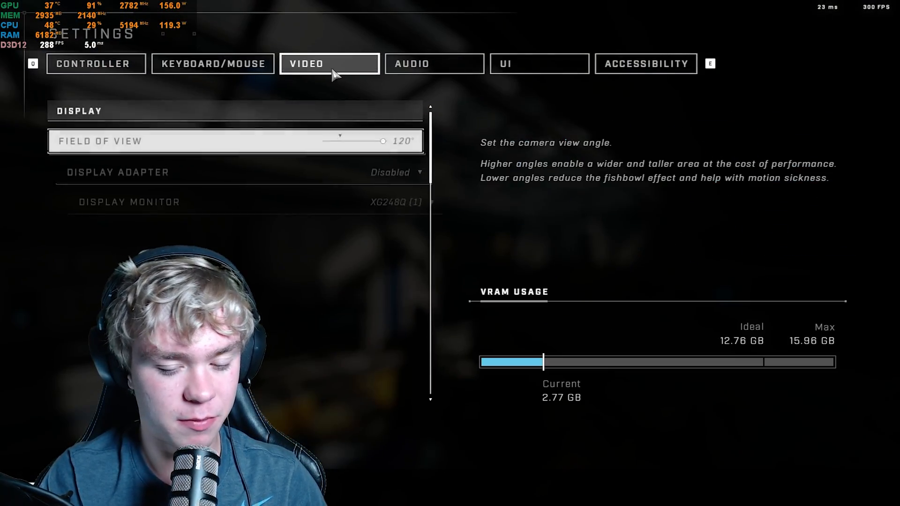
- Confirm Minimum Frame Rate reads 960 in the Video settings after the match
scroll(down, 3)
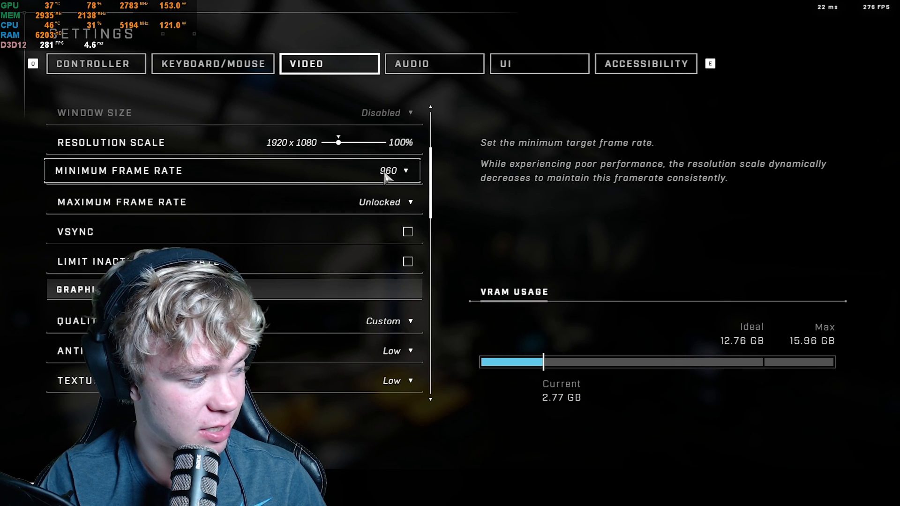
click(388, 170)
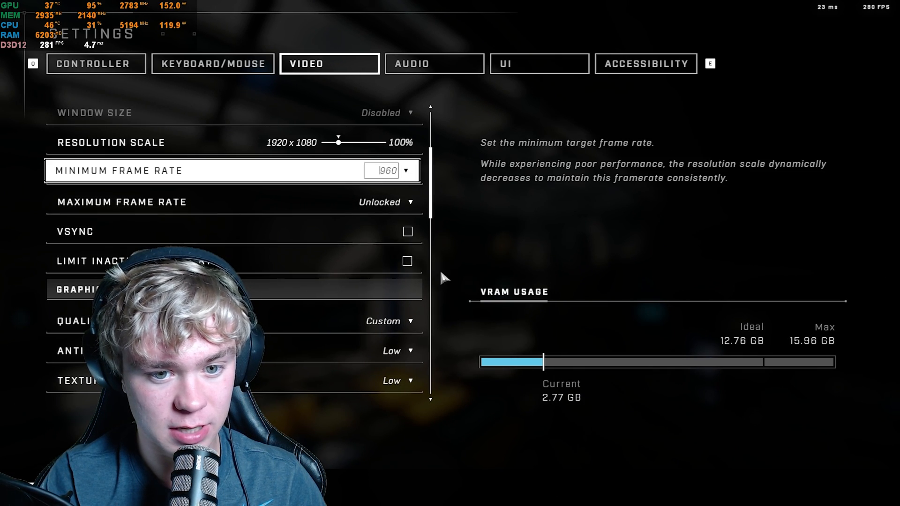